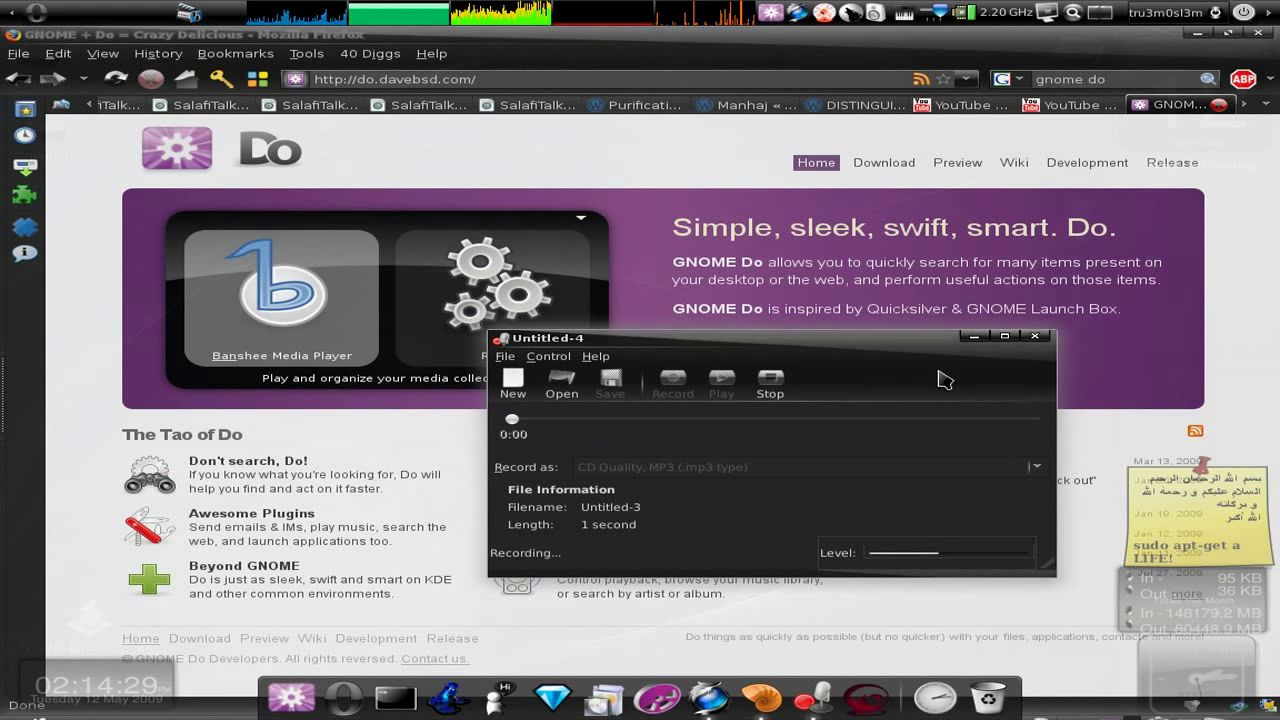
Step: Highlight the GNOME Do name and slogan on the do.davebsd.com page
{"action": "left_click", "coordinate": [1035, 336]}
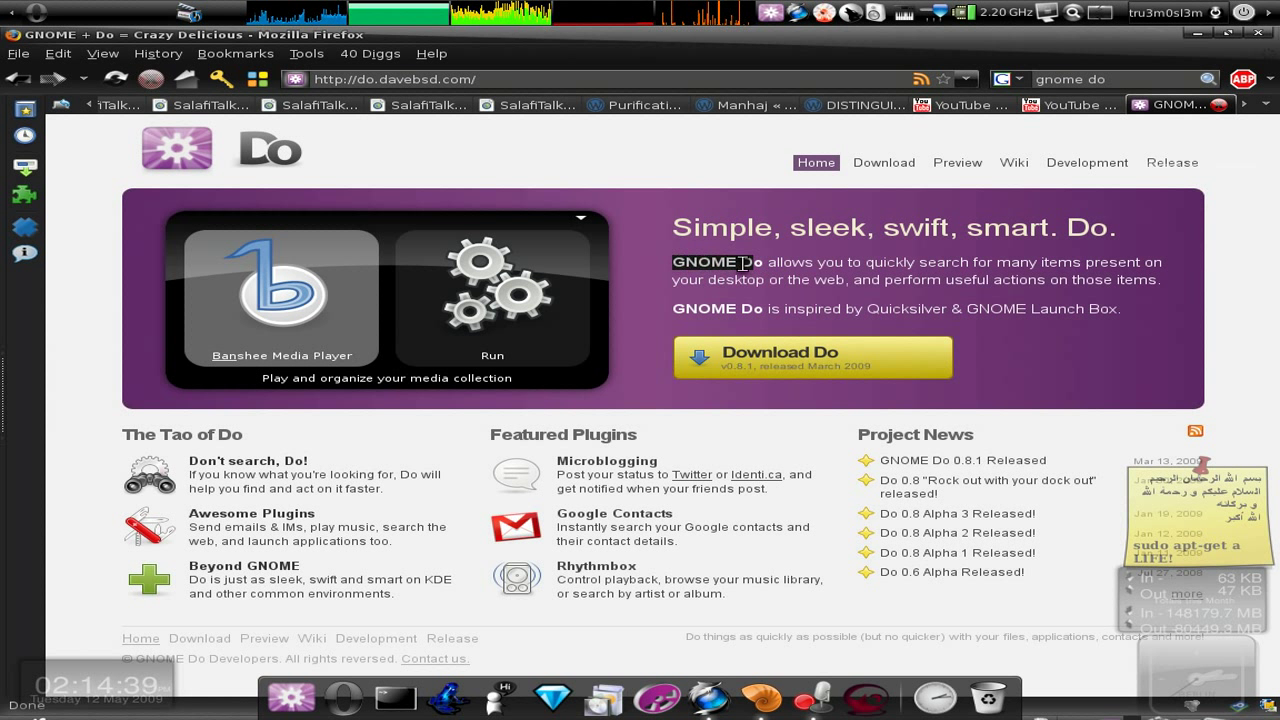
{"action": "left_click_drag", "start_coordinate": [675, 227], "coordinate": [810, 227]}
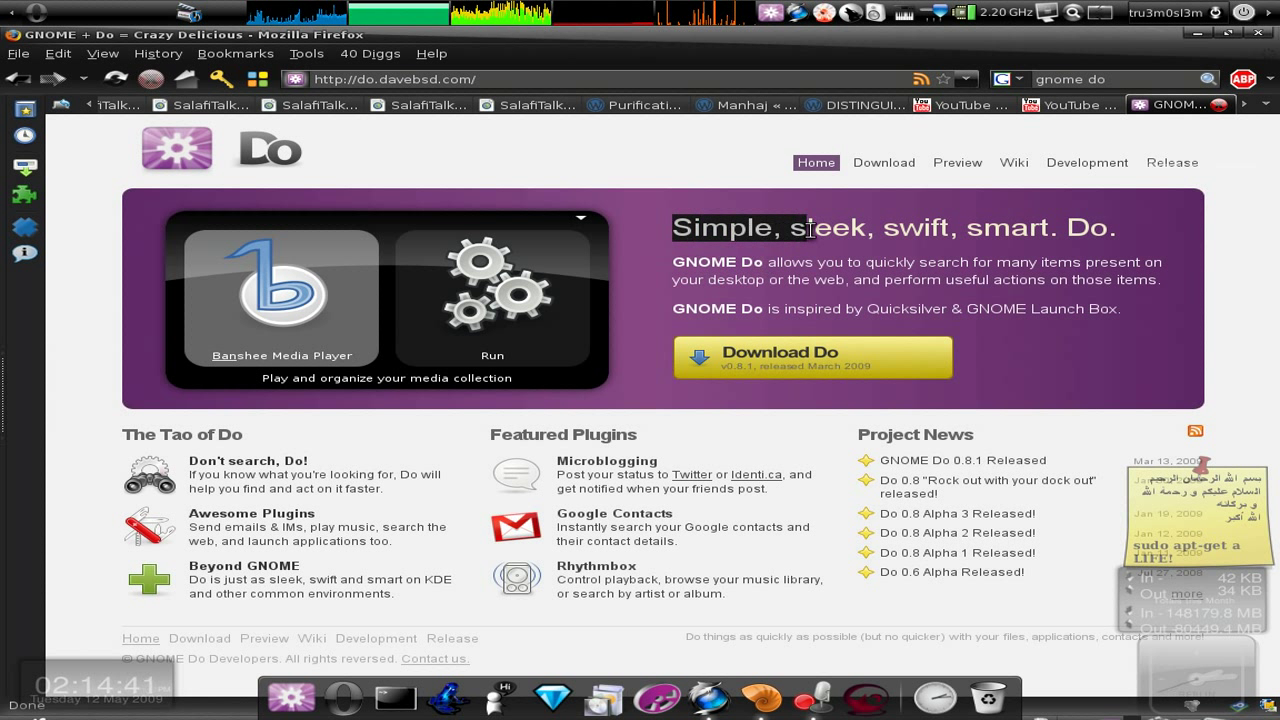
{"action": "left_click_drag", "start_coordinate": [800, 228], "coordinate": [1110, 228]}
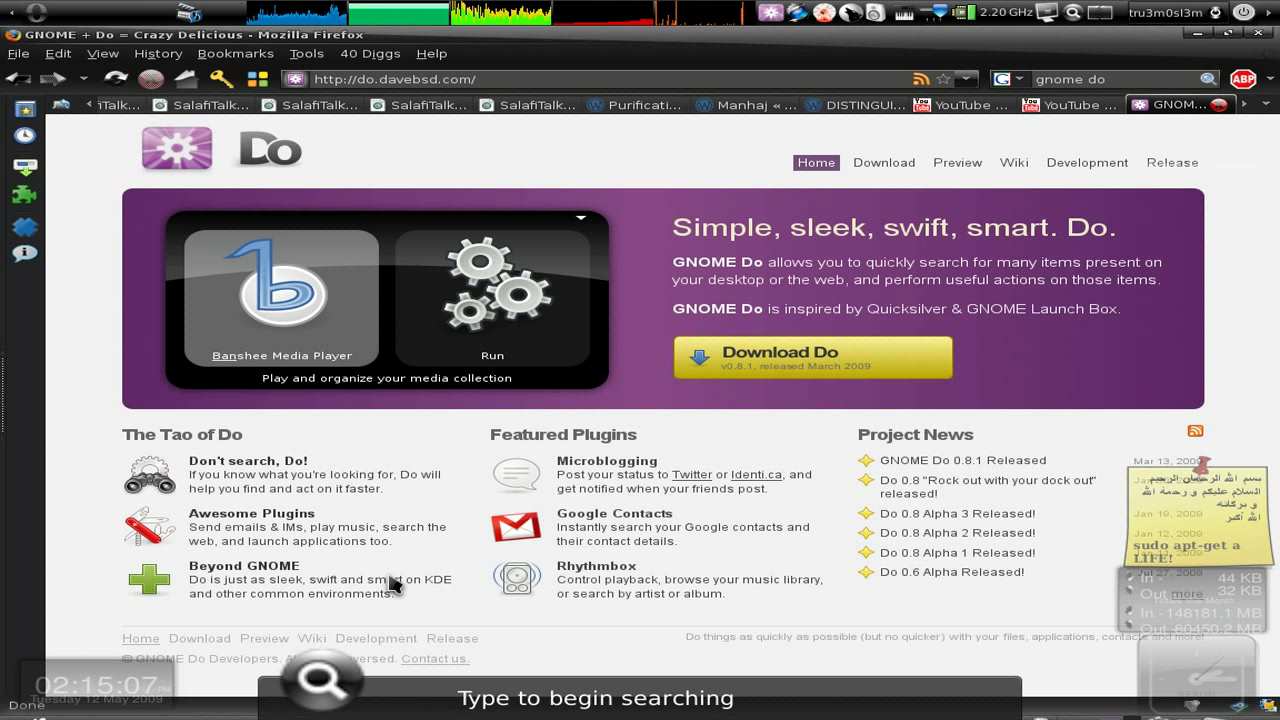
Step: Launch DaawatusSalafiyyah from GNOME Do, open the 93.2 GB Media drive, then close the file browser
{"action": "type", "text": "DaawatusSalafiyyah"}
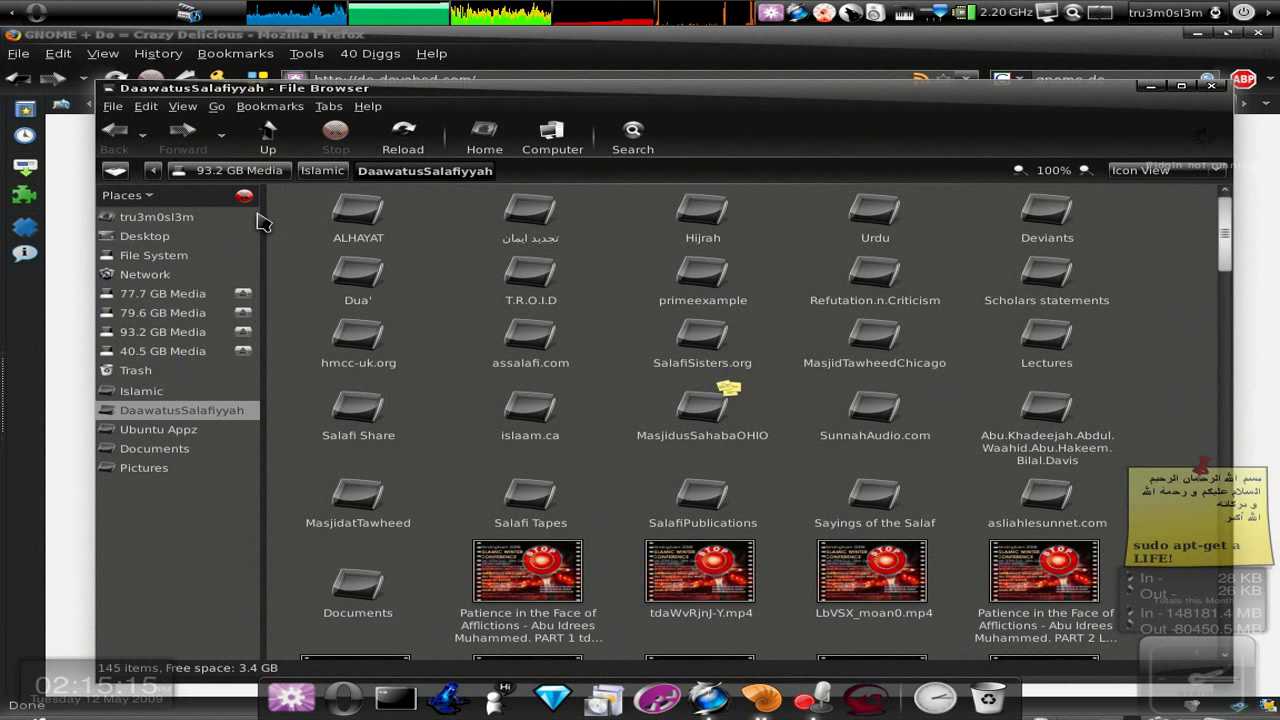
{"action": "mouse_move", "coordinate": [183, 338]}
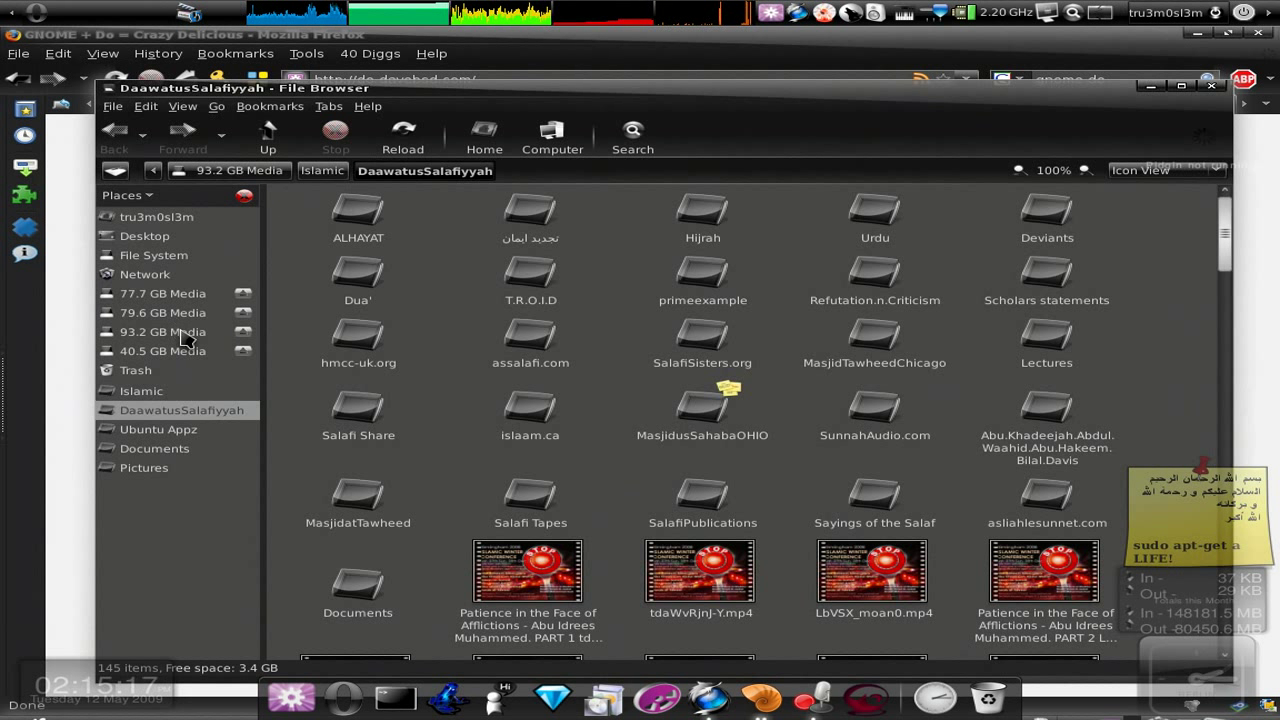
{"action": "left_click", "coordinate": [162, 331]}
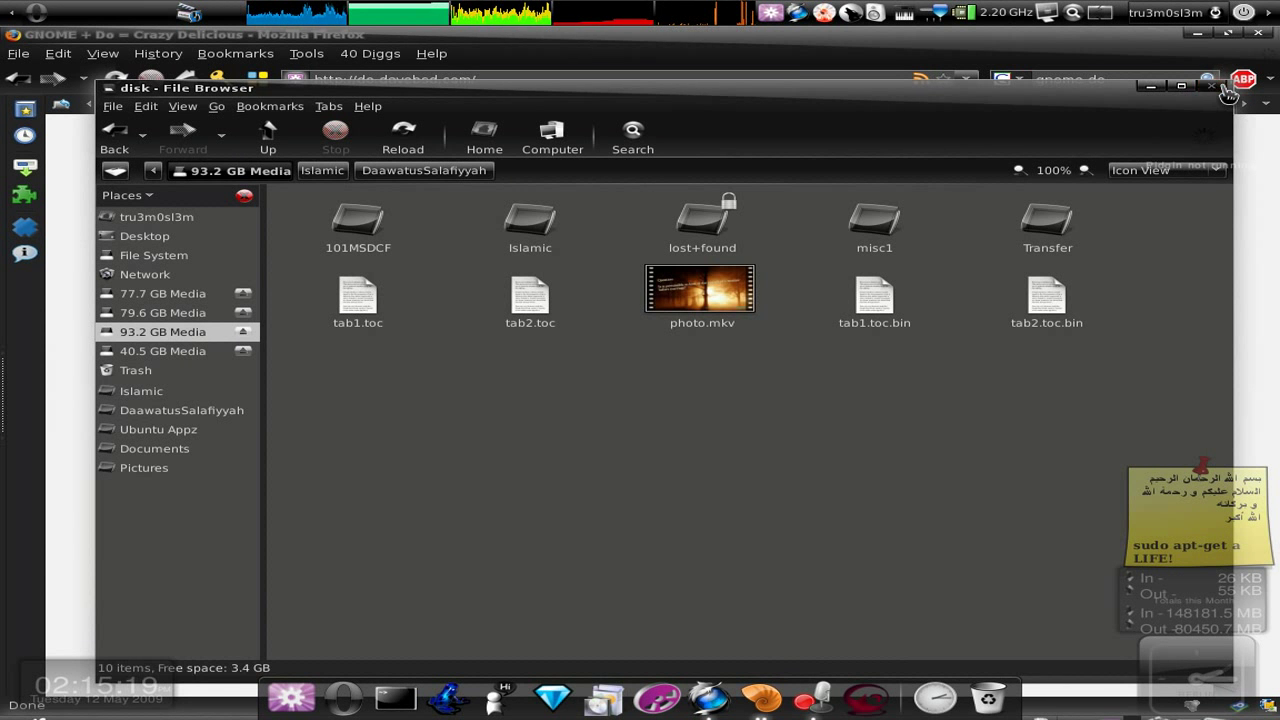
{"action": "left_click", "coordinate": [1213, 84]}
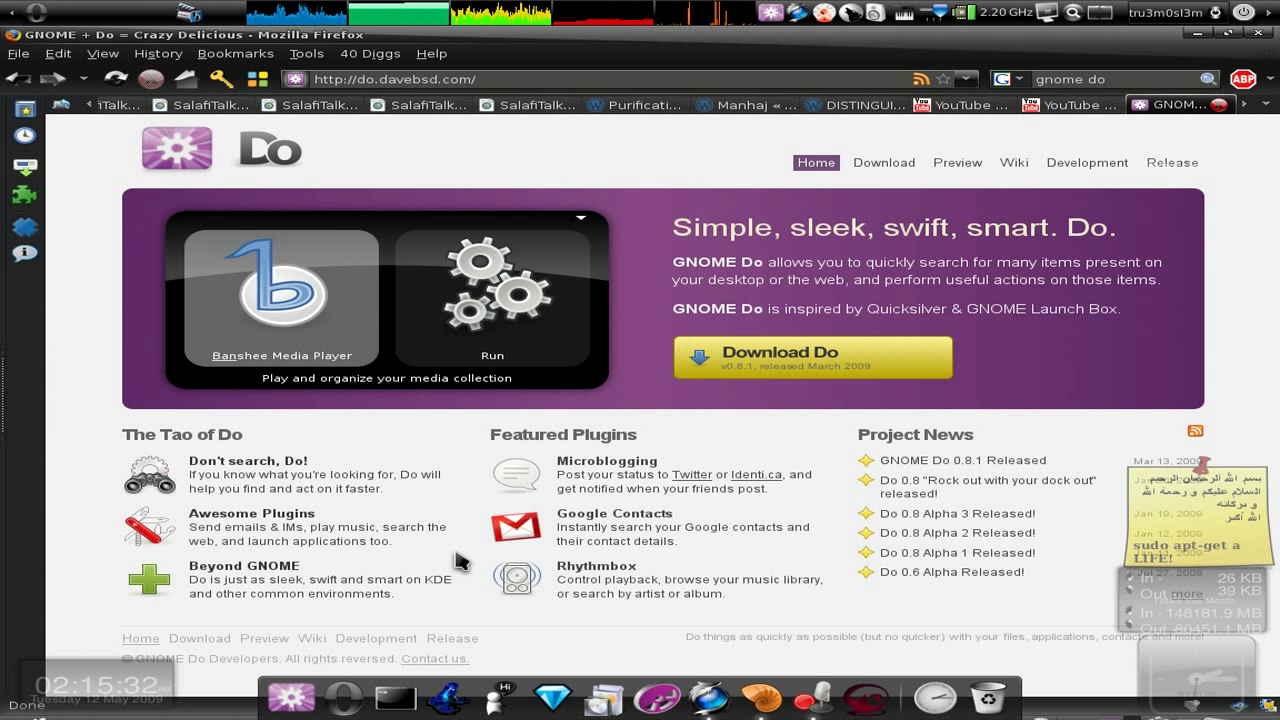
{"action": "mouse_move", "coordinate": [297, 701]}
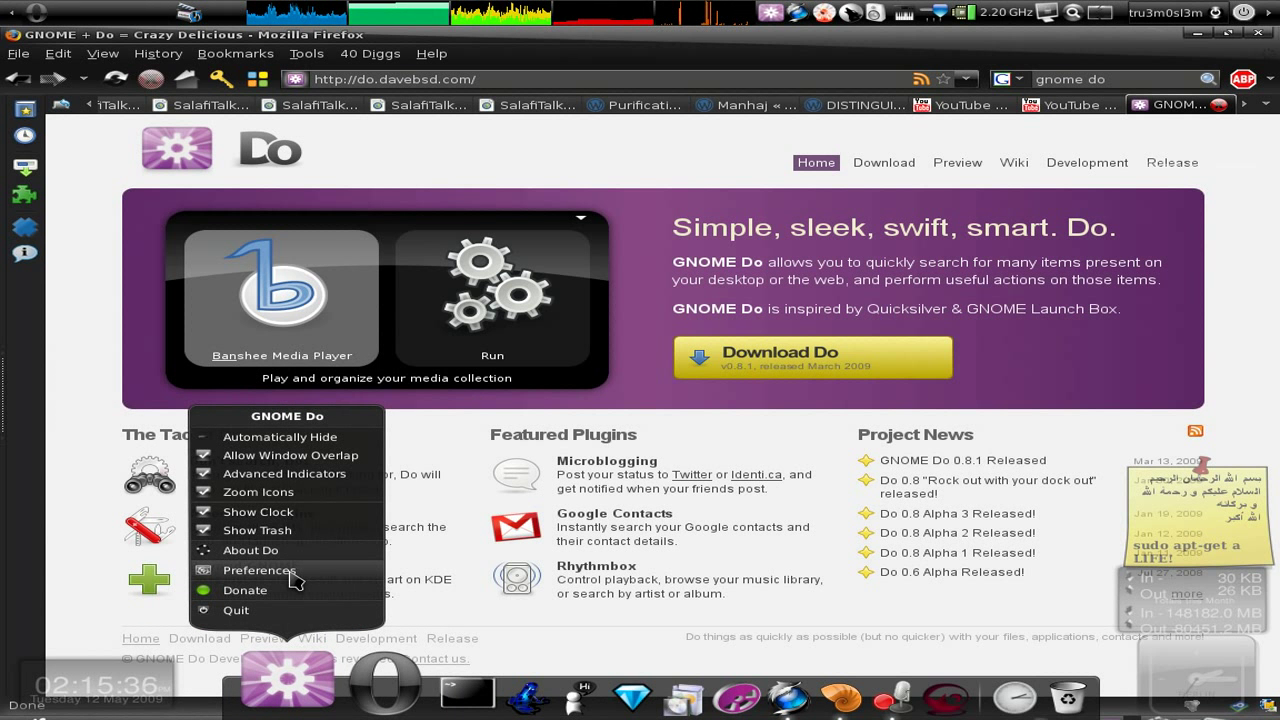
Step: Open GNOME Do Preferences and scroll the official plugins list down to Window Manager
{"action": "left_click", "coordinate": [259, 570]}
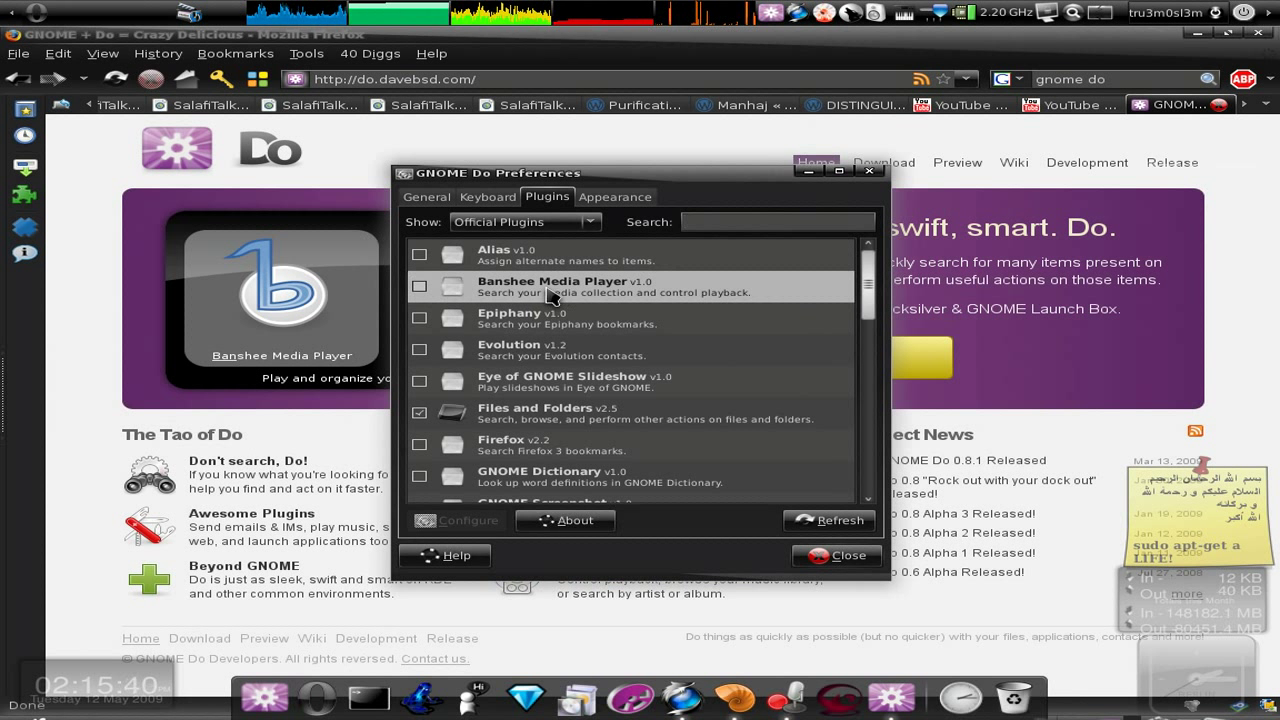
{"action": "mouse_move", "coordinate": [642, 298]}
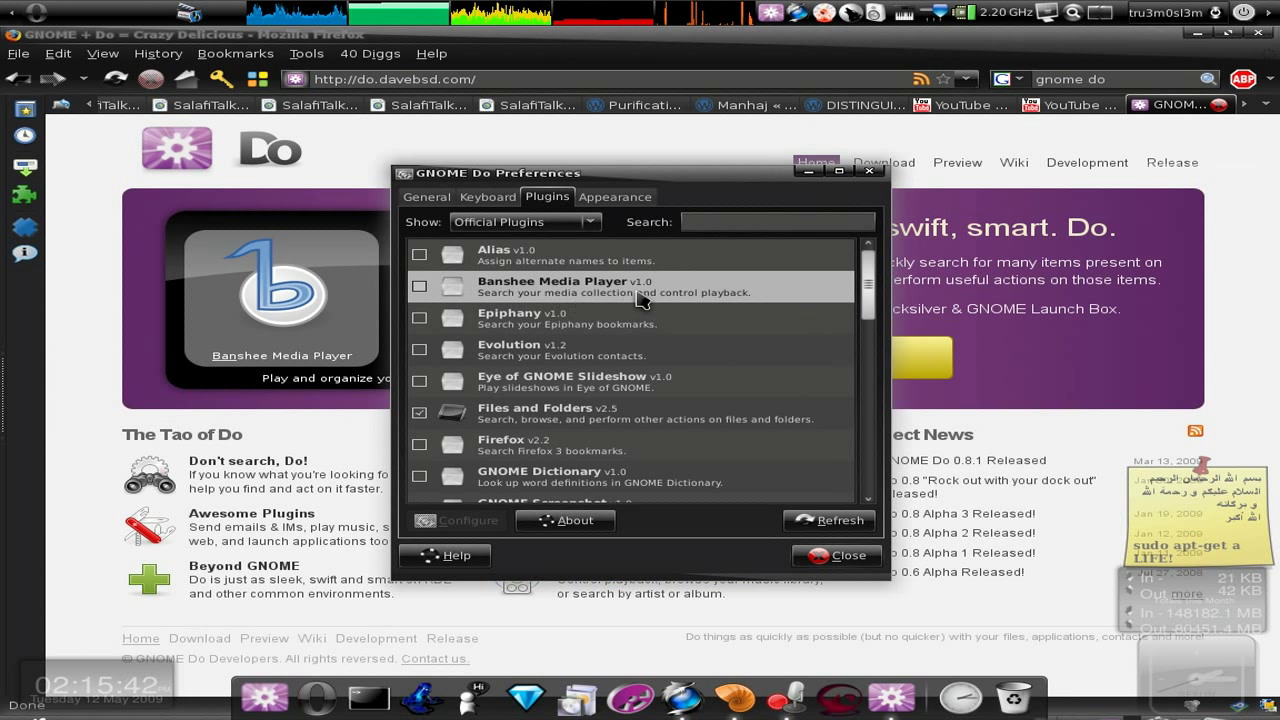
{"action": "mouse_move", "coordinate": [680, 302]}
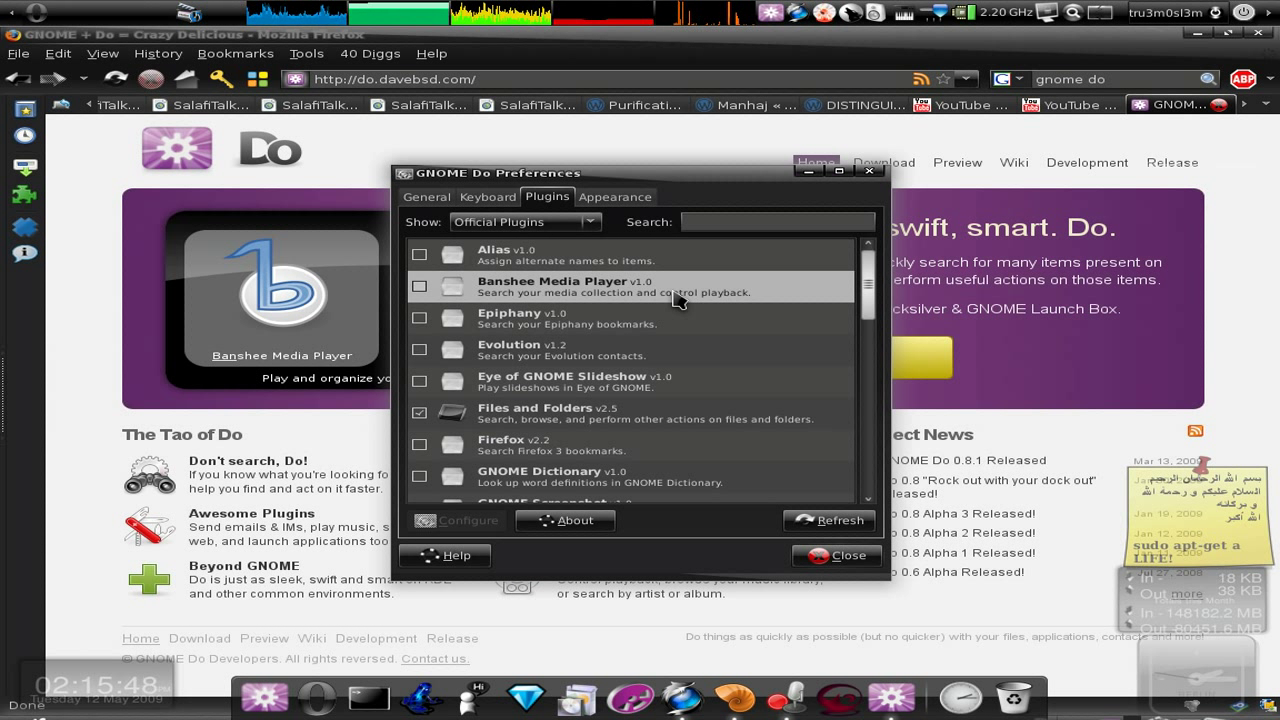
{"action": "mouse_move", "coordinate": [660, 328]}
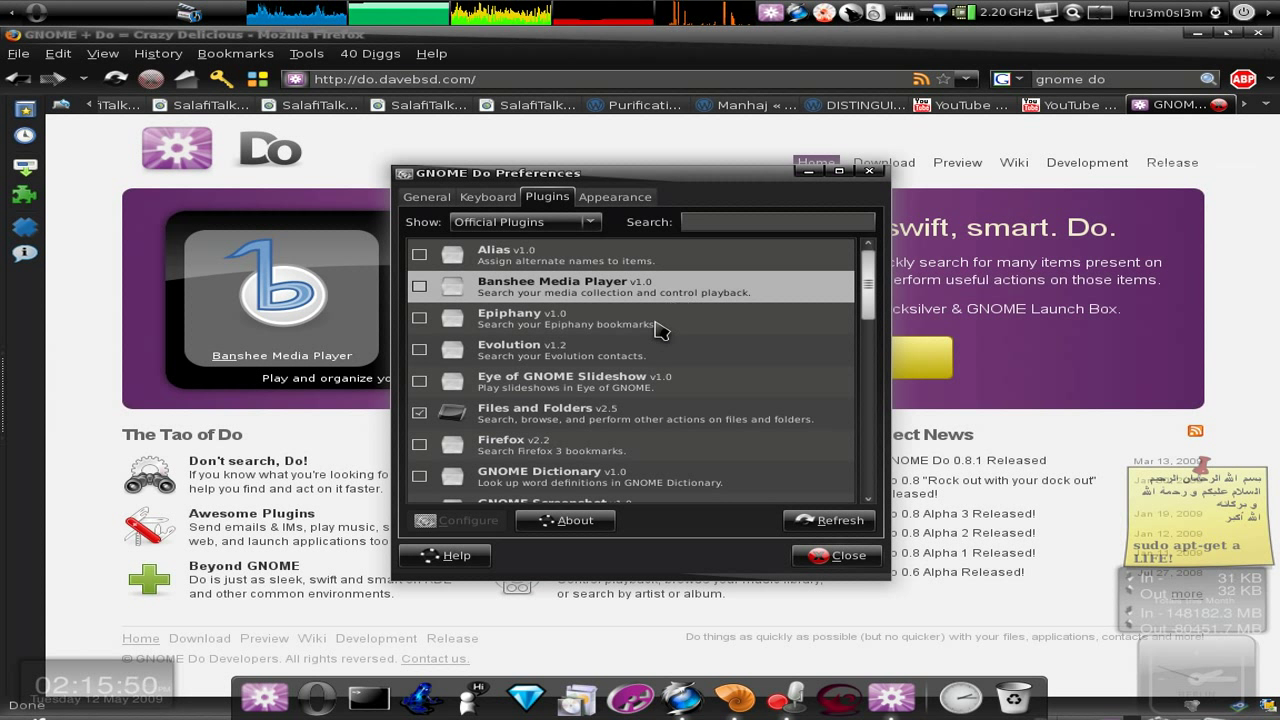
{"action": "mouse_move", "coordinate": [593, 367]}
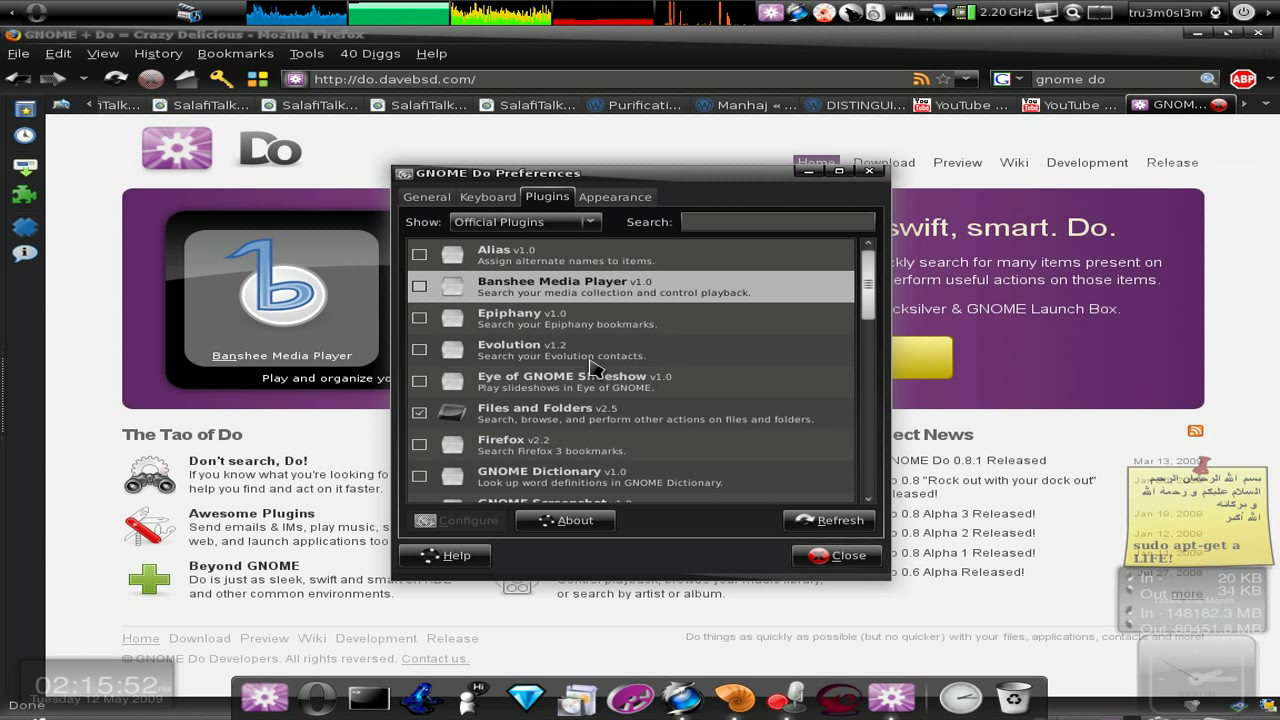
{"action": "scroll", "scroll_direction": "down", "scroll_amount": 3}
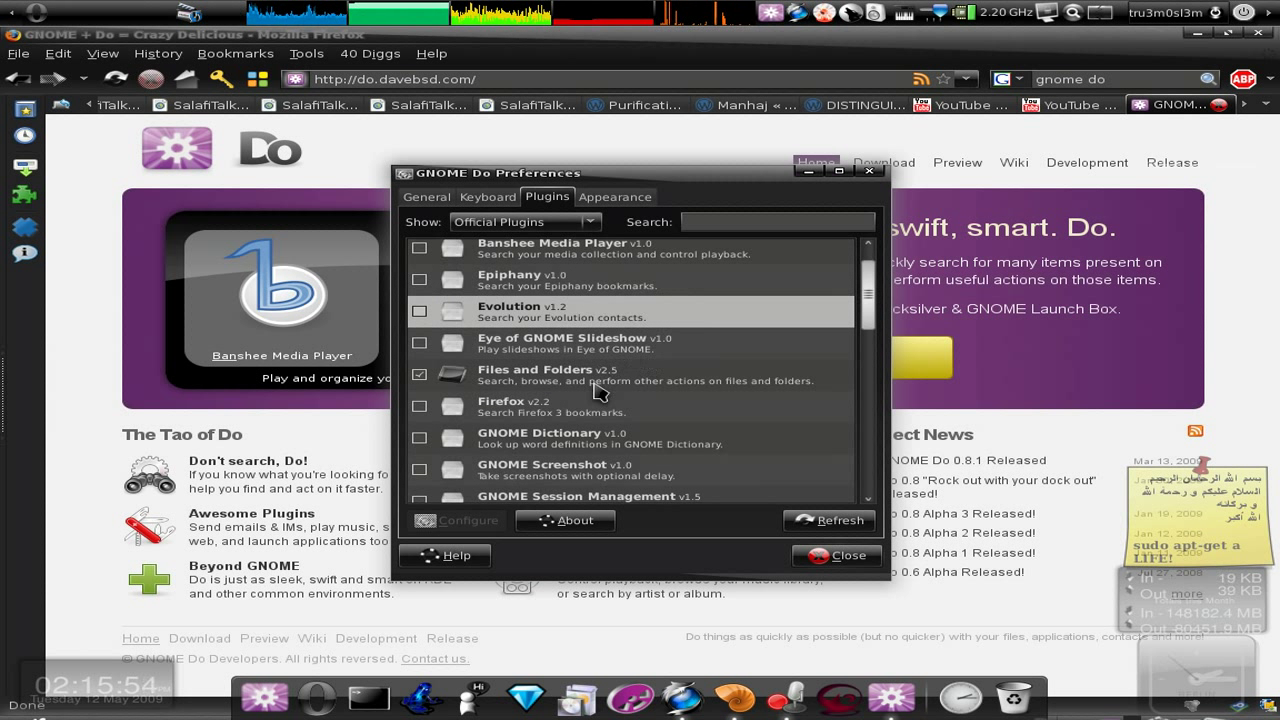
{"action": "left_click", "coordinate": [620, 375]}
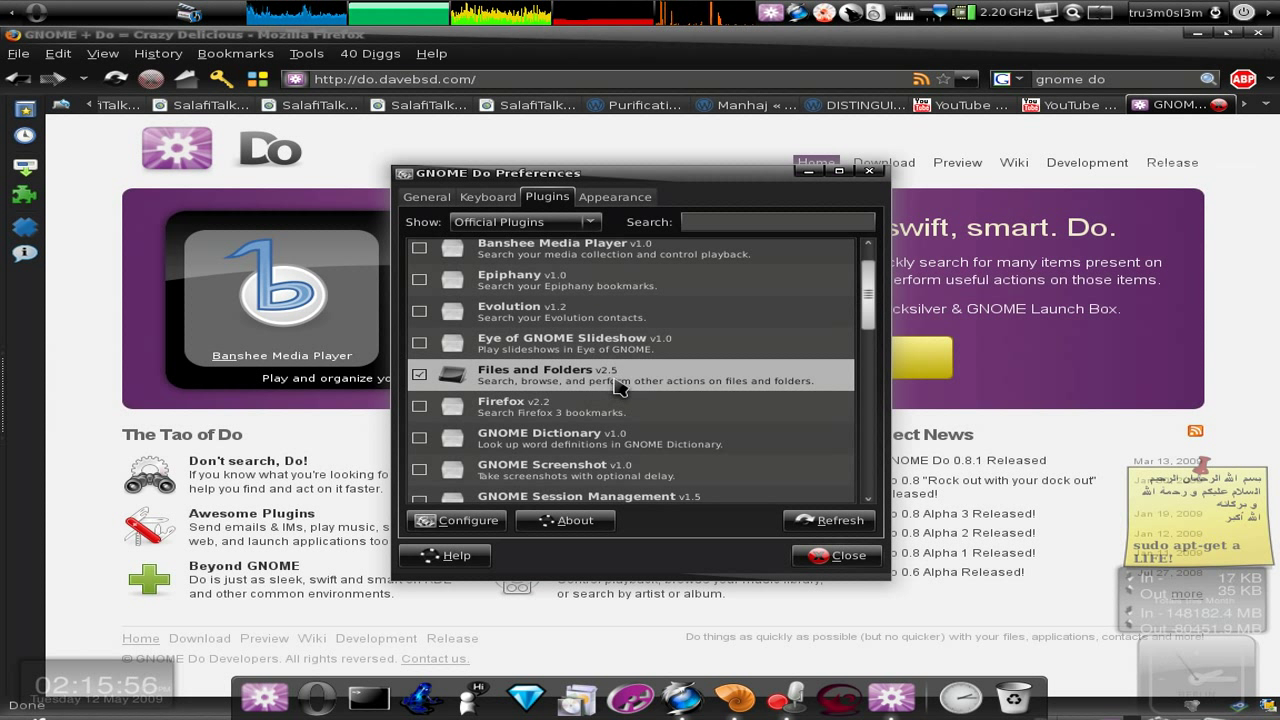
{"action": "scroll", "scroll_direction": "down", "scroll_amount": 3}
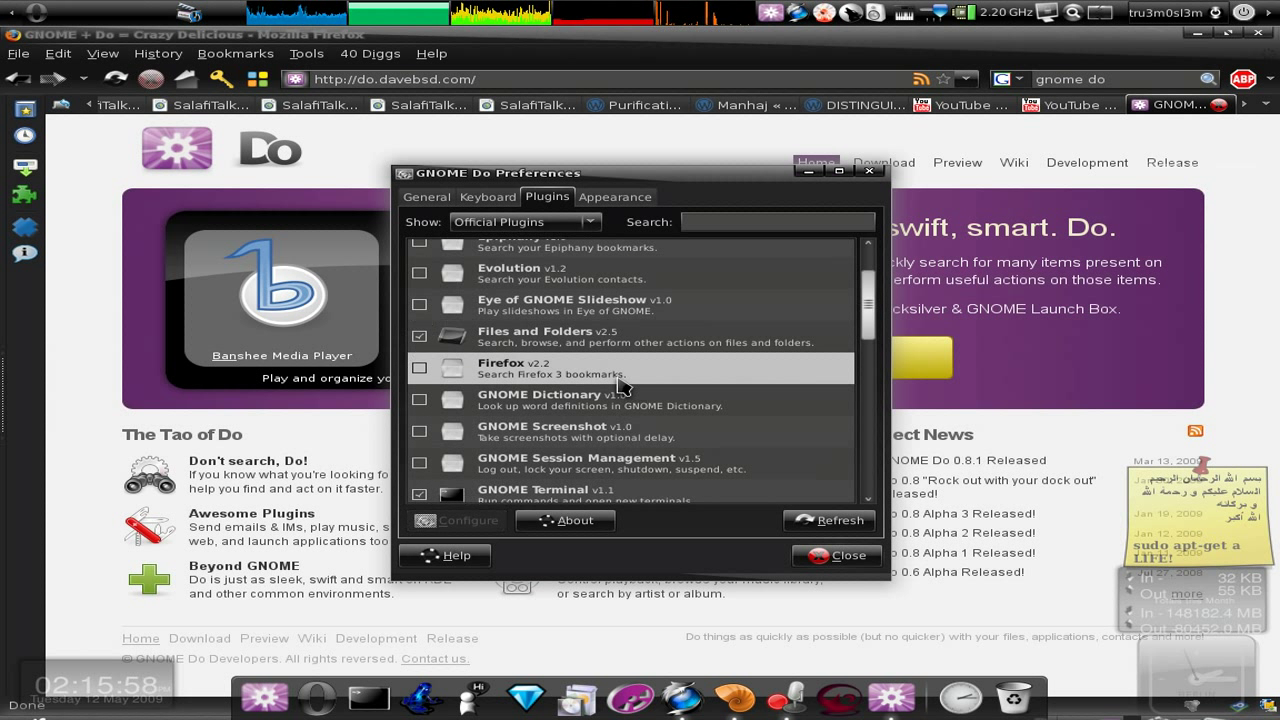
{"action": "mouse_move", "coordinate": [609, 391]}
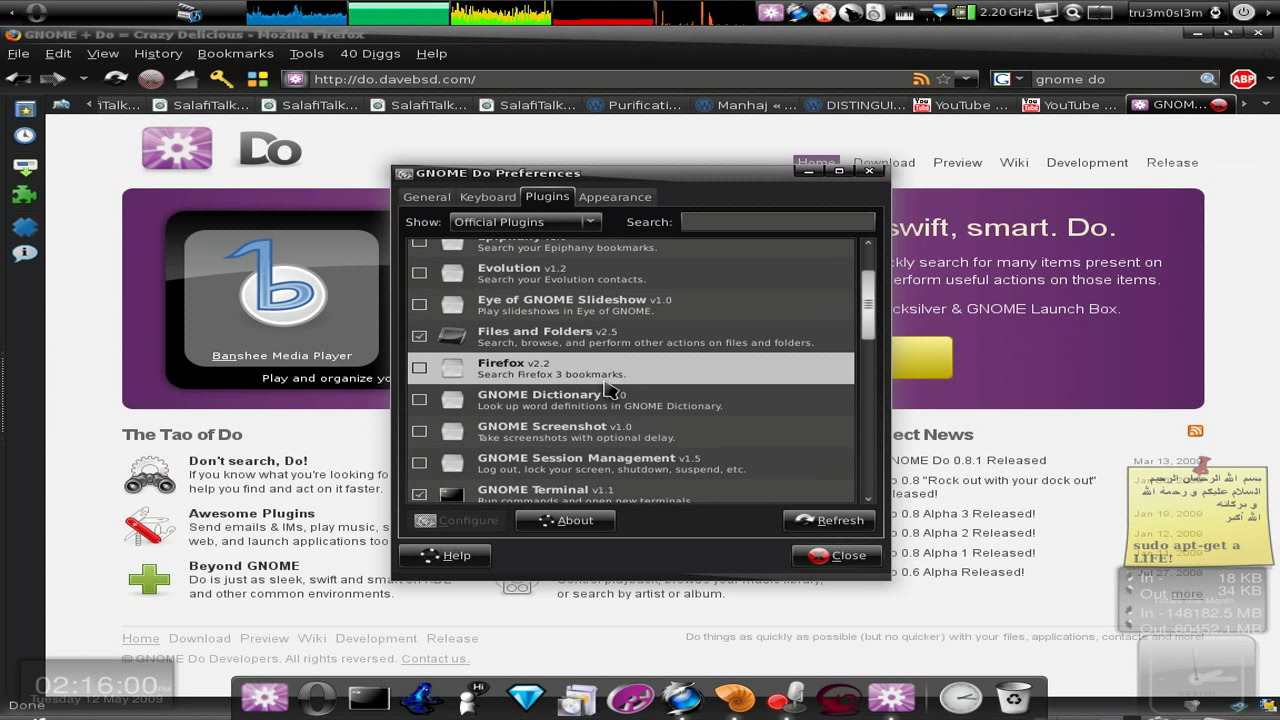
{"action": "scroll", "scroll_direction": "down", "scroll_amount": 3}
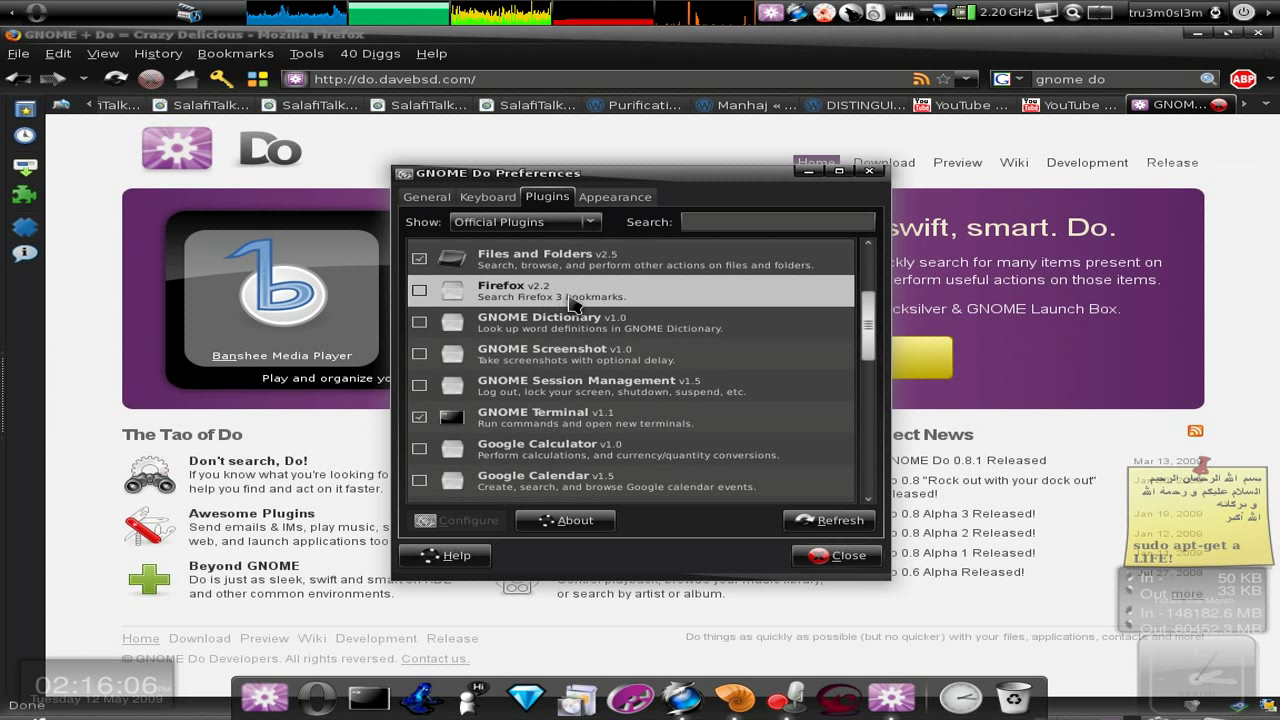
{"action": "scroll", "scroll_direction": "down", "scroll_amount": 3}
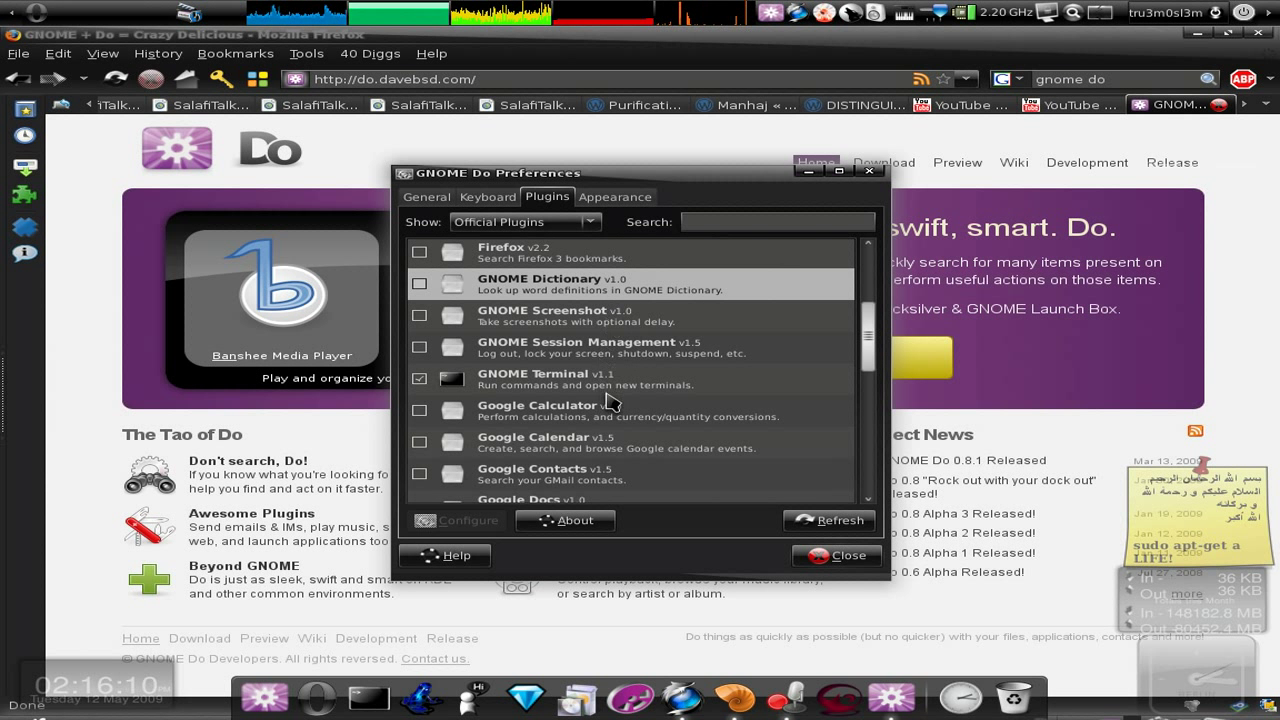
{"action": "scroll", "scroll_direction": "down", "scroll_amount": 3}
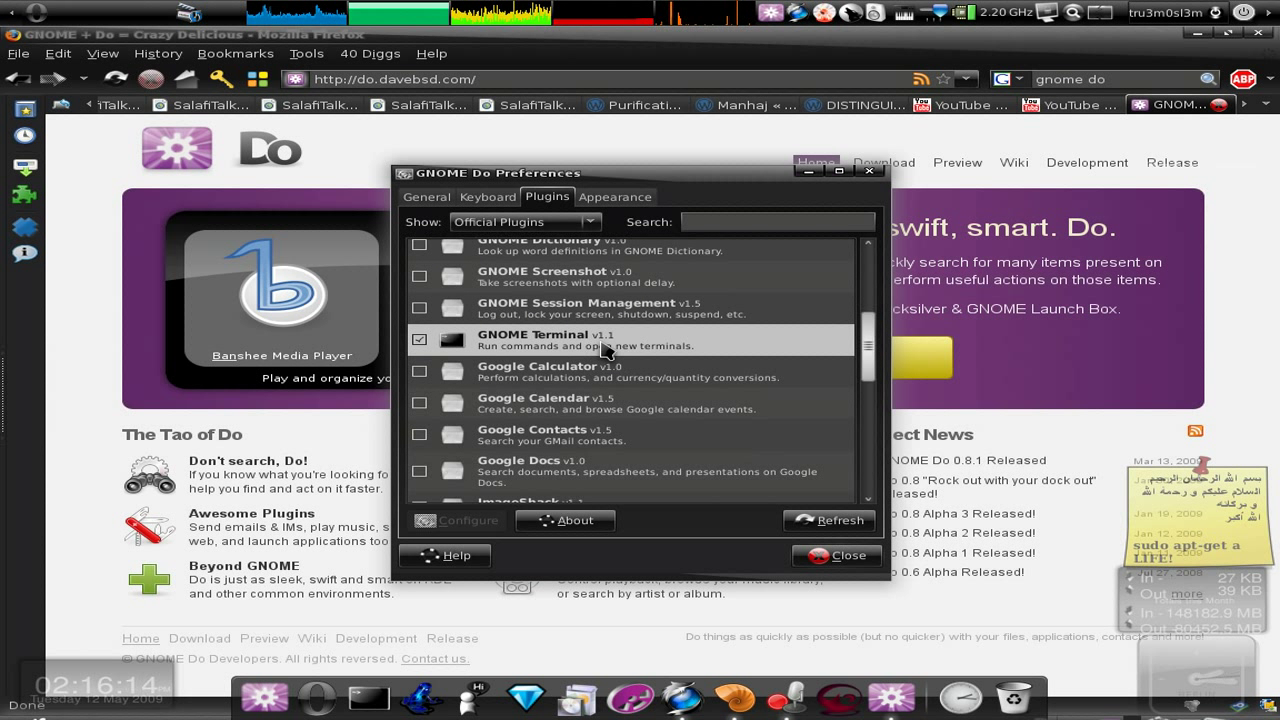
{"action": "scroll", "scroll_direction": "down", "scroll_amount": 3}
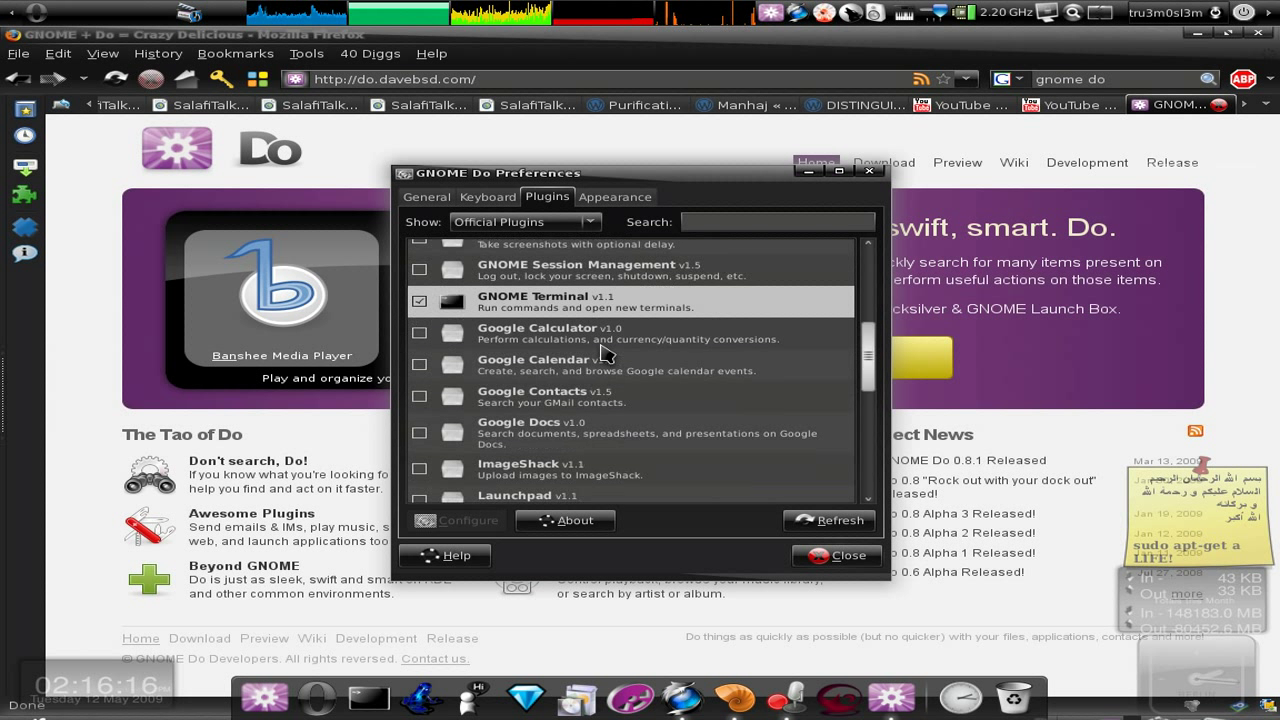
{"action": "mouse_move", "coordinate": [601, 414]}
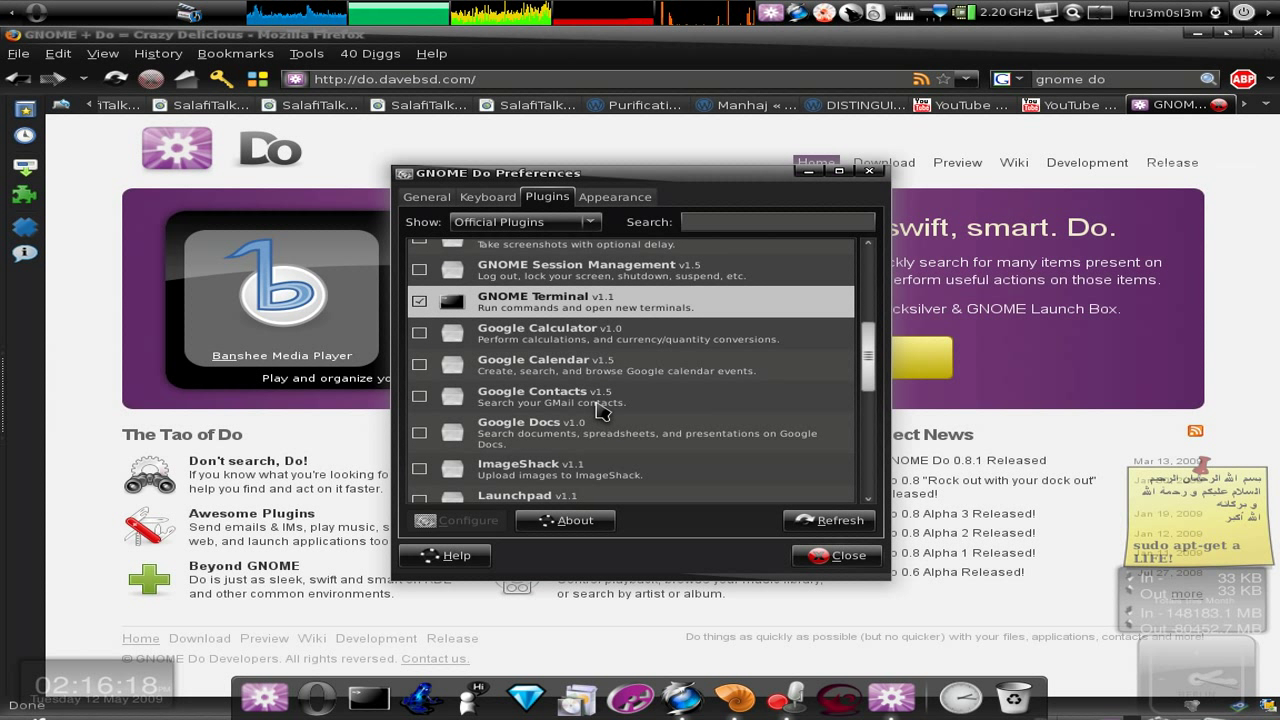
{"action": "scroll", "scroll_direction": "down", "scroll_amount": 3}
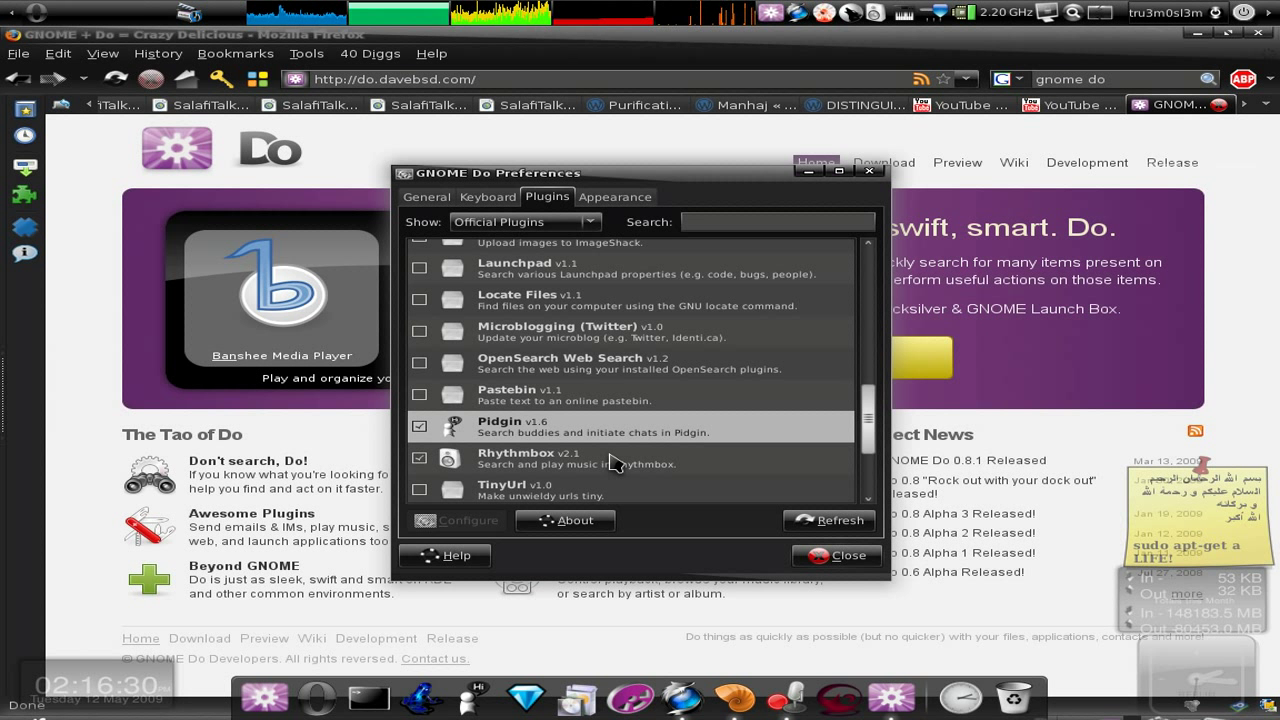
{"action": "scroll", "scroll_direction": "down", "scroll_amount": 3}
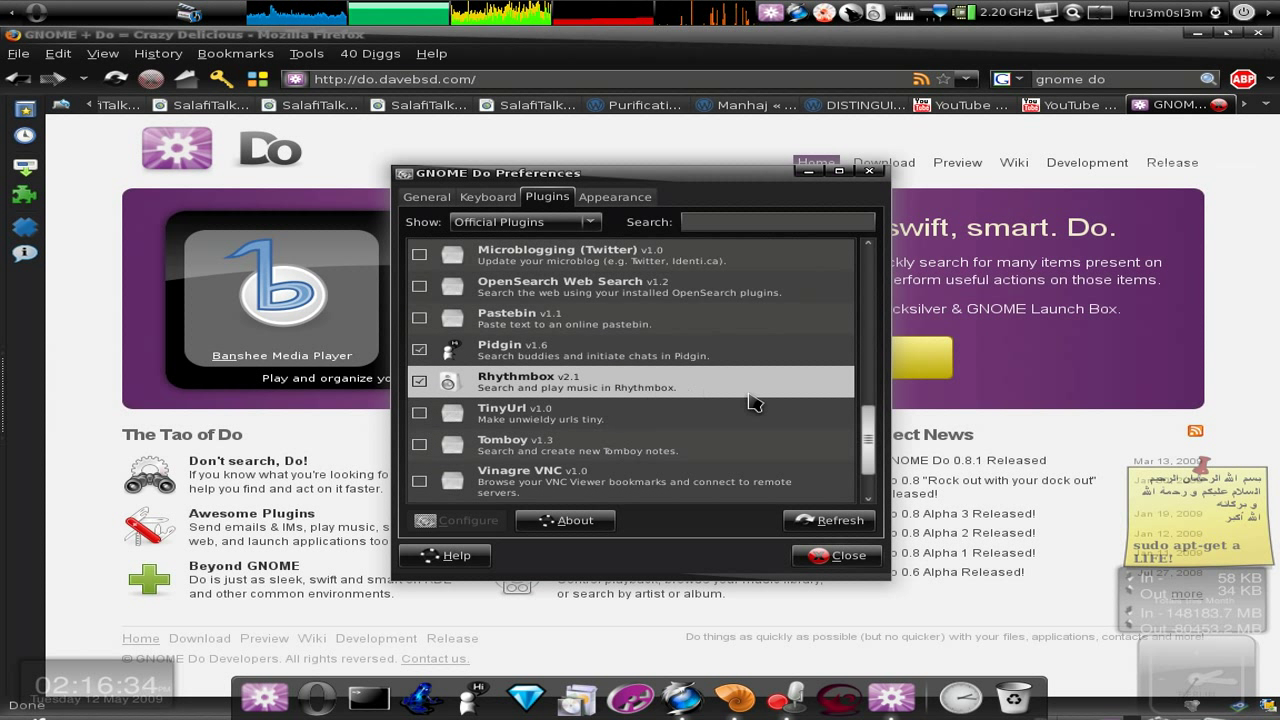
{"action": "scroll", "scroll_direction": "down", "scroll_amount": 3}
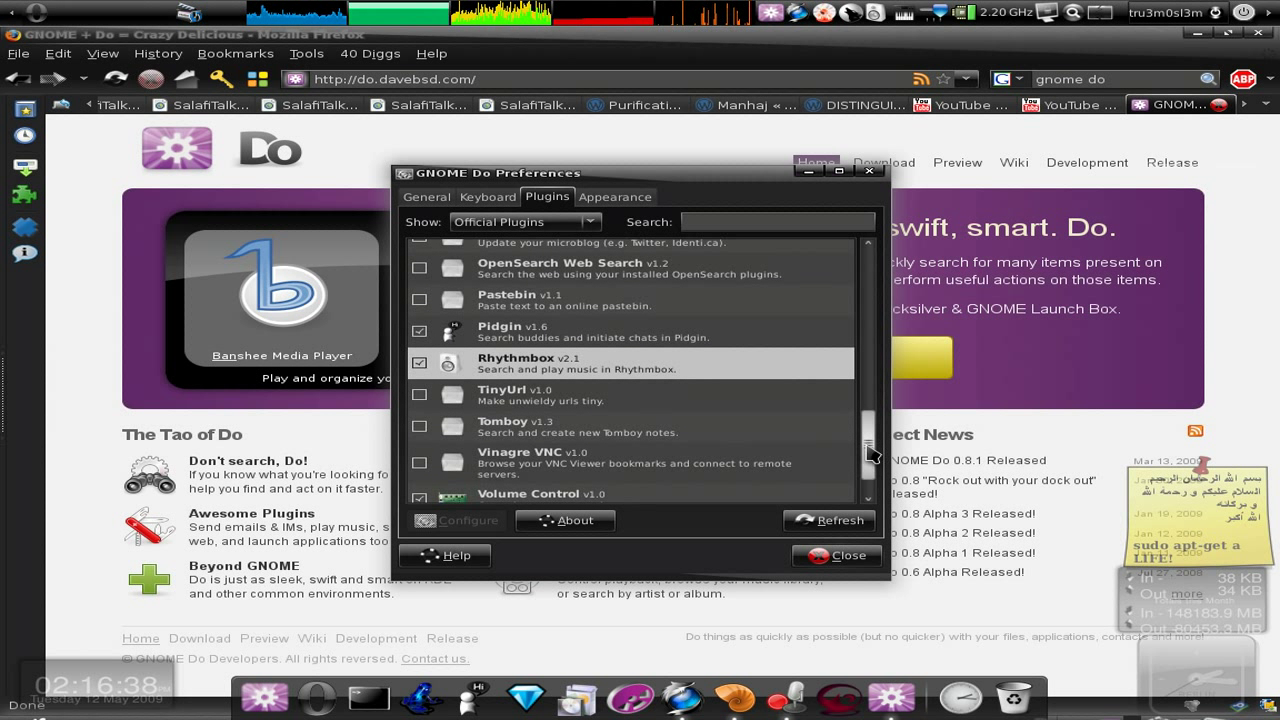
{"action": "scroll", "scroll_direction": "down", "scroll_amount": 3}
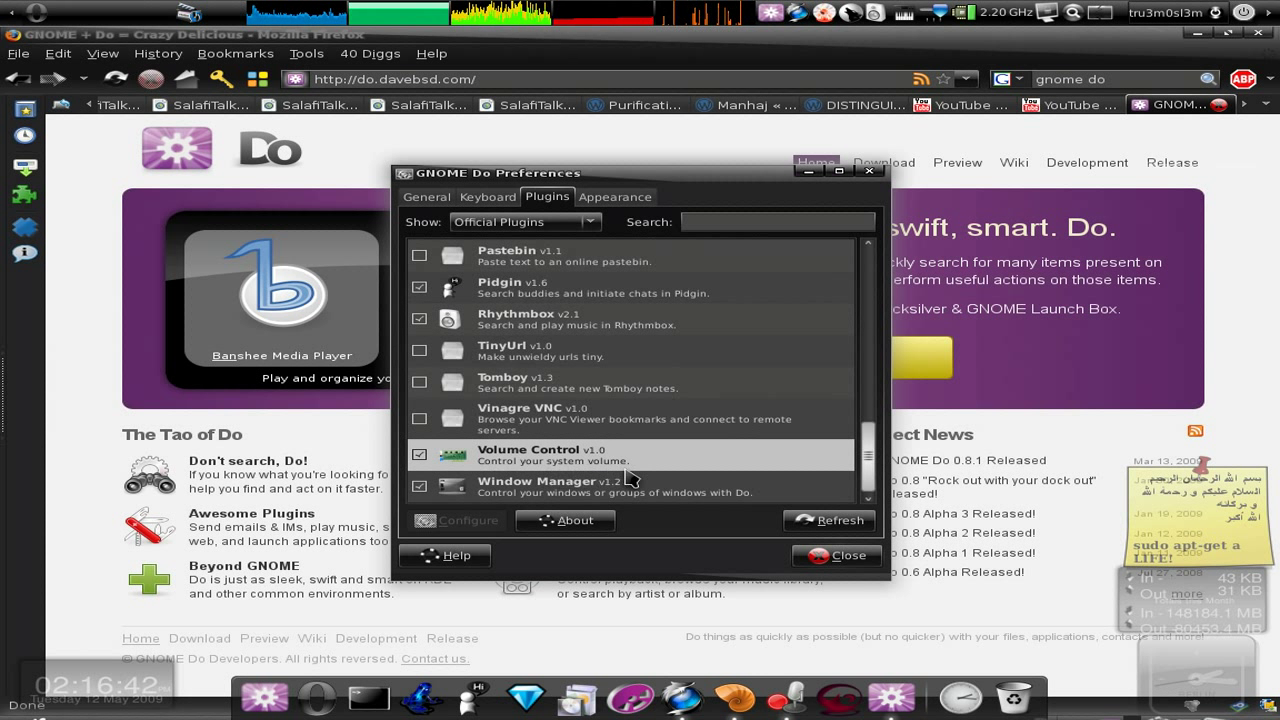
Step: Close GNOME Do Preferences and search for VirtualBox in the launcher
{"action": "left_click", "coordinate": [835, 555]}
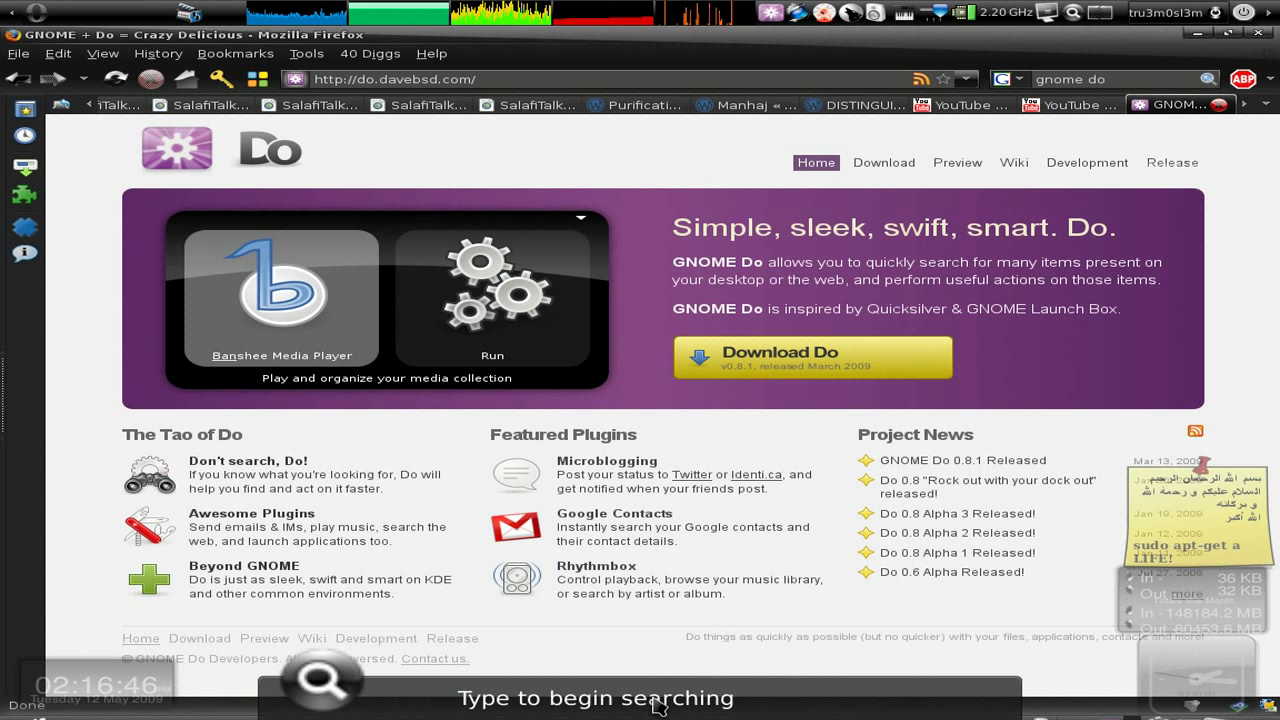
{"action": "type", "text": "VirtualBox"}
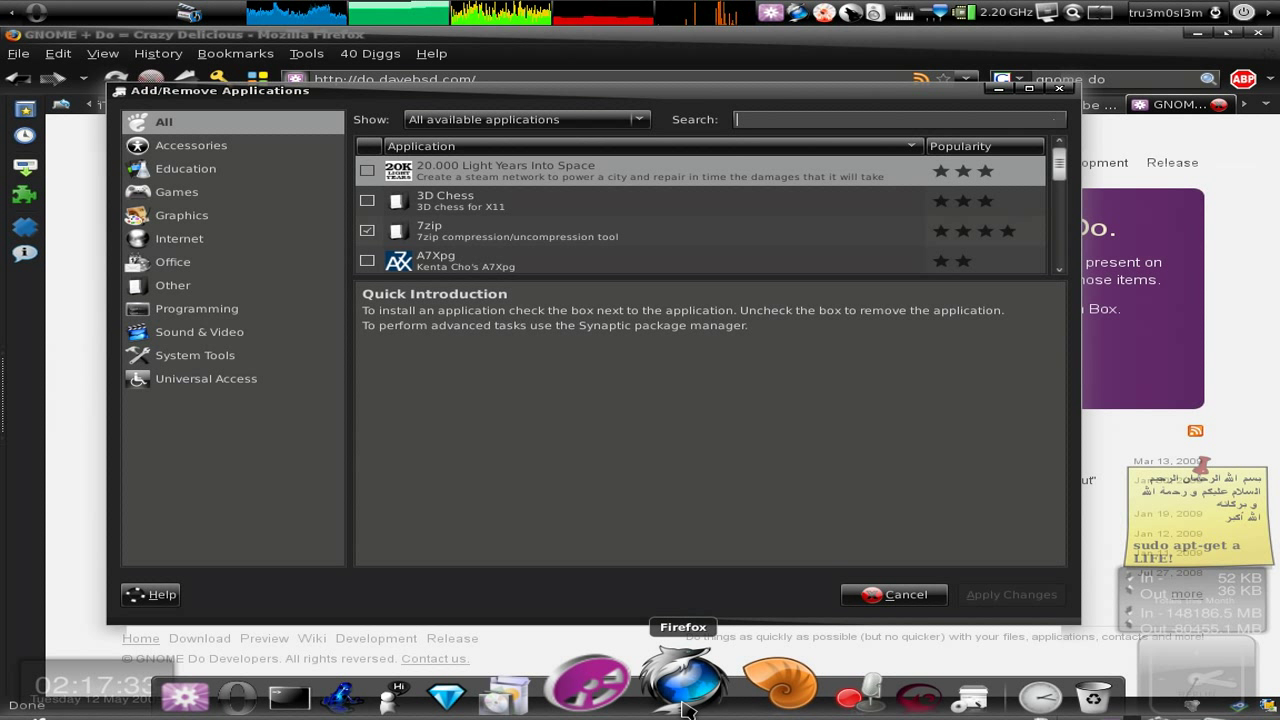
{"action": "mouse_move", "coordinate": [680, 685]}
{"action": "type", "text": "a"}
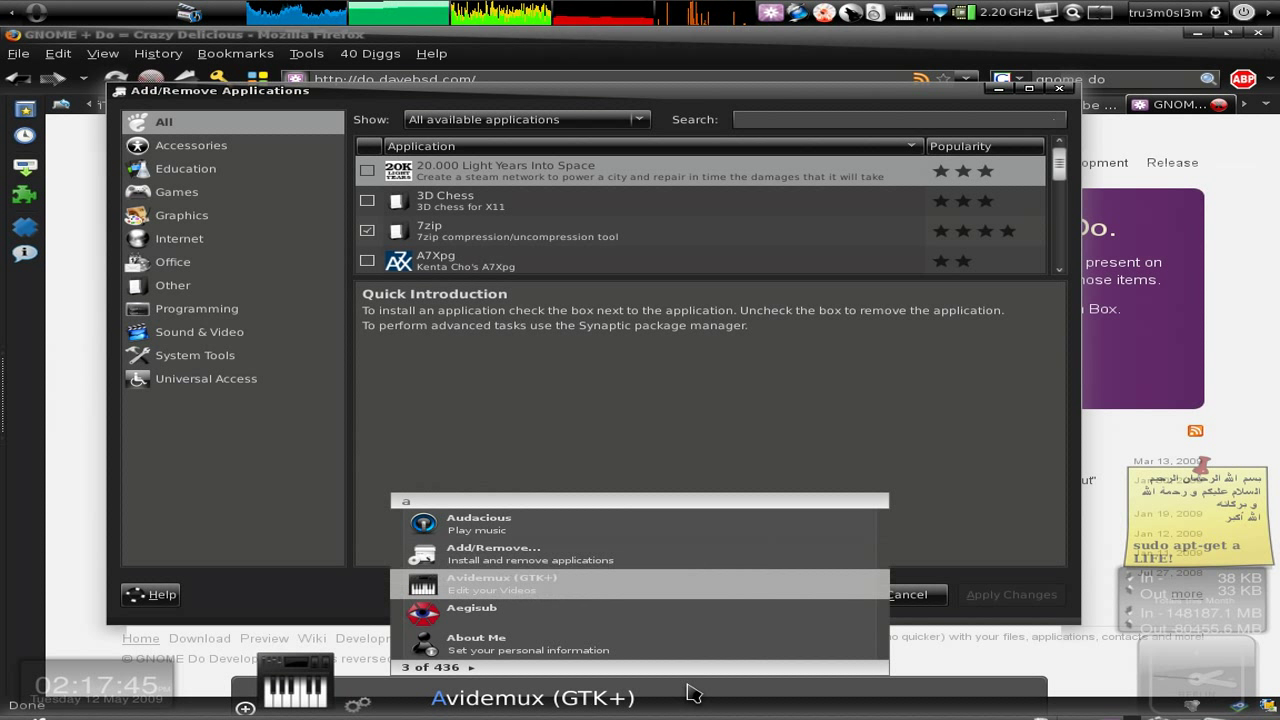
Step: Dismiss the GNOME Do launcher without running anything
{"action": "key", "text": "Down"}
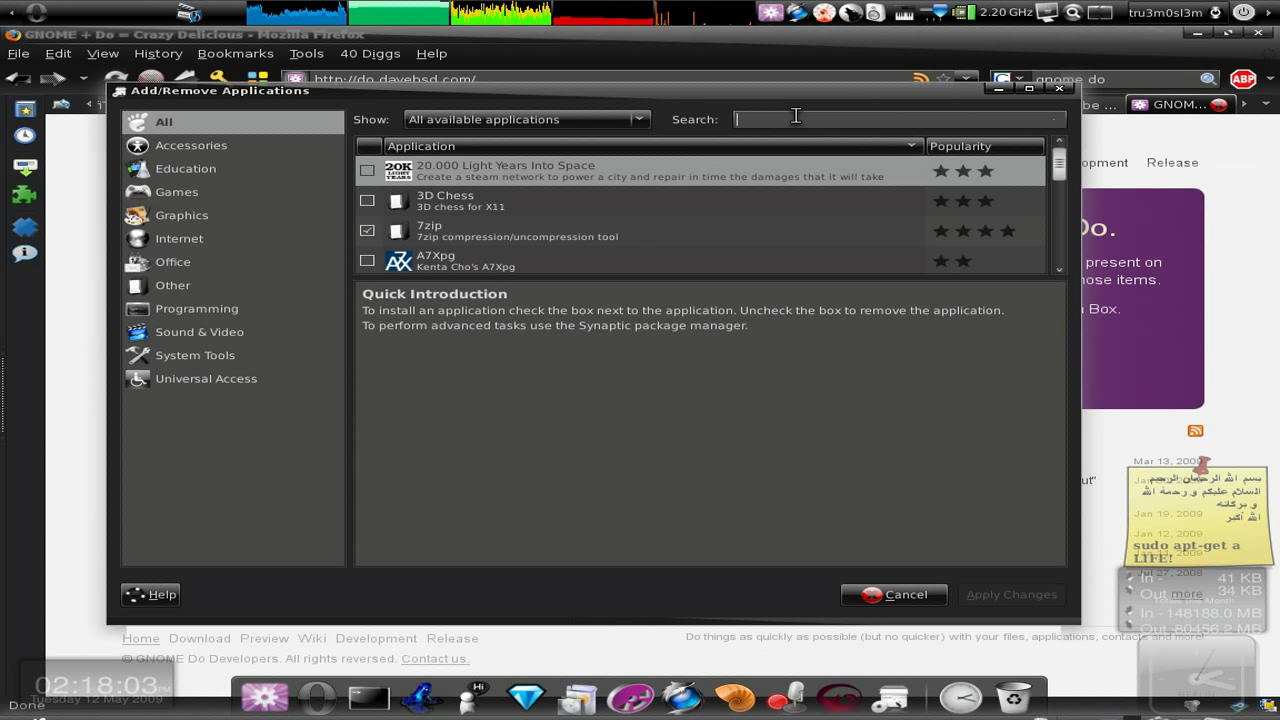
Step: Search 'gnome do' in Add/Remove Applications and show the installed GNOME Do entry
{"action": "type", "text": "gnome do"}
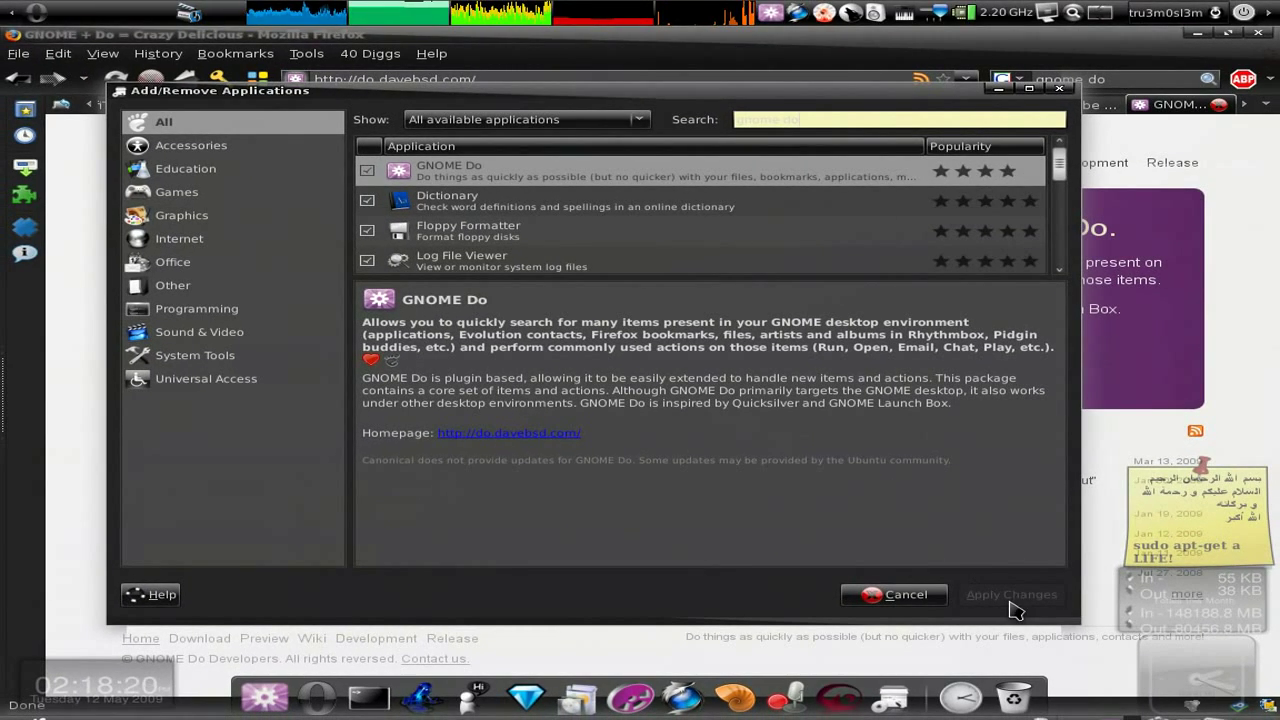
{"action": "mouse_move", "coordinate": [705, 350]}
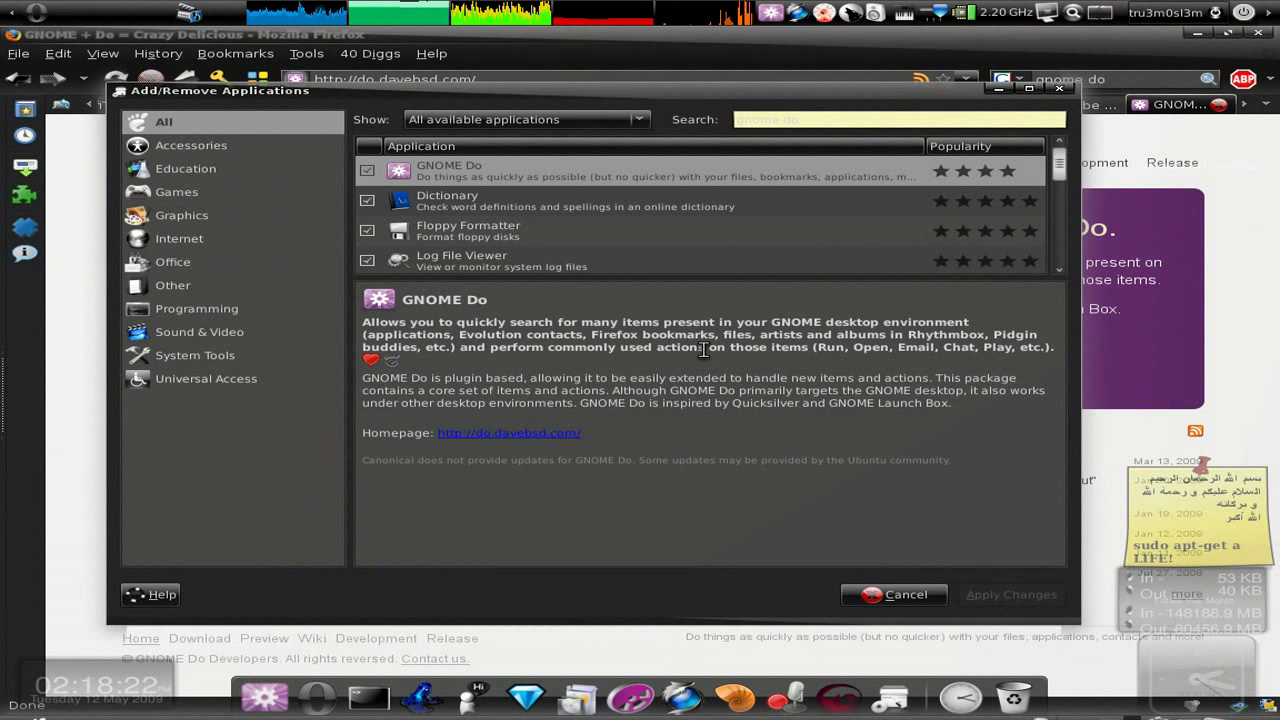
{"action": "mouse_move", "coordinate": [716, 422]}
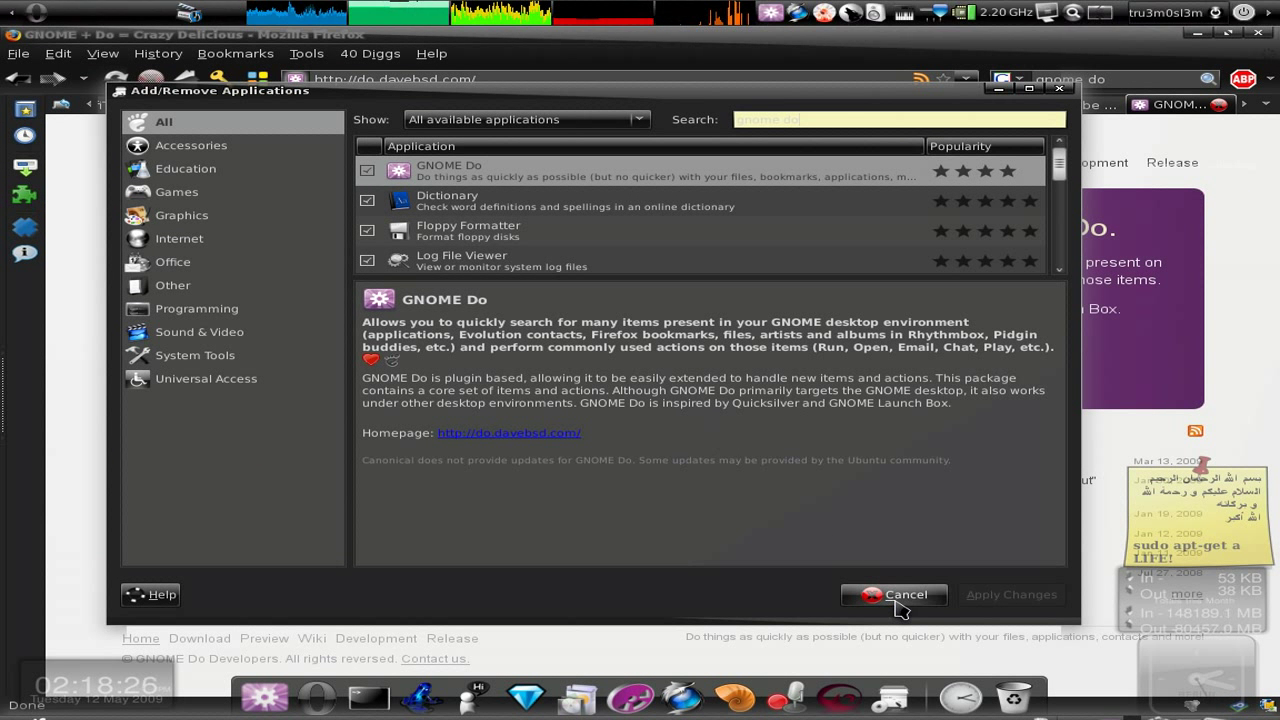
Step: Cancel Add/Remove Applications and run gnome-do from the terminal
{"action": "left_click", "coordinate": [894, 595]}
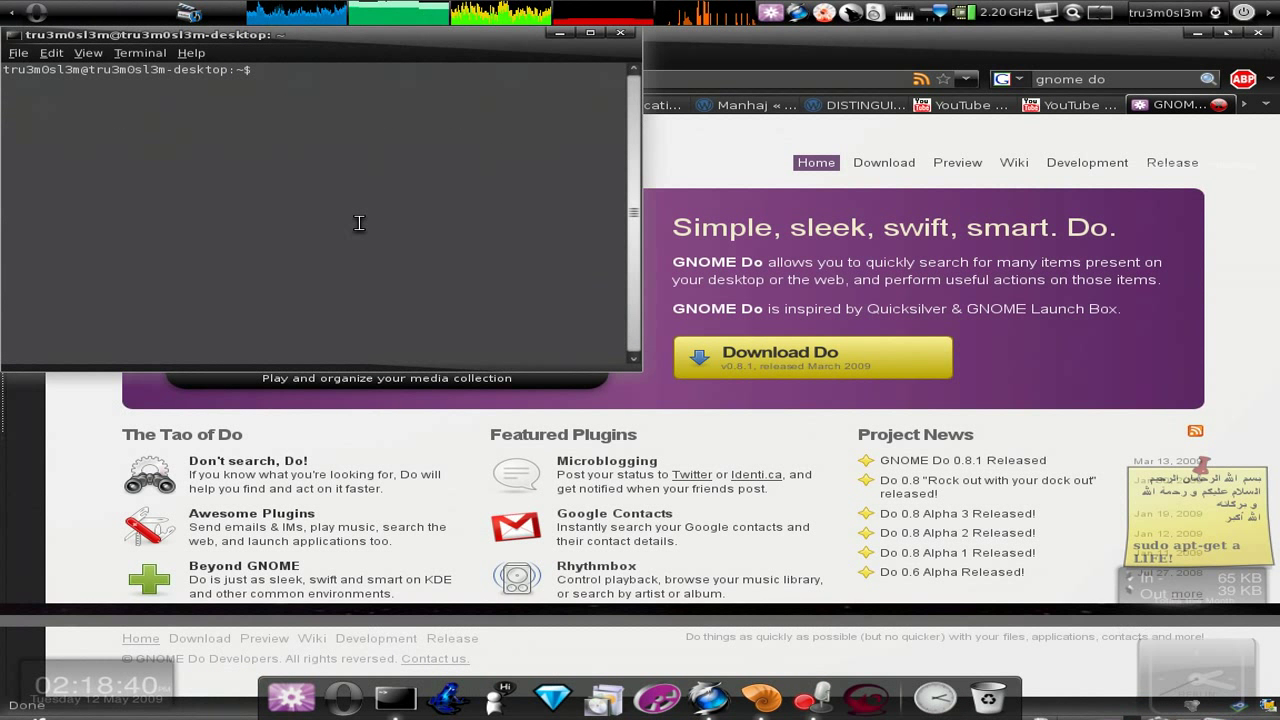
{"action": "type", "text": "gnome"}
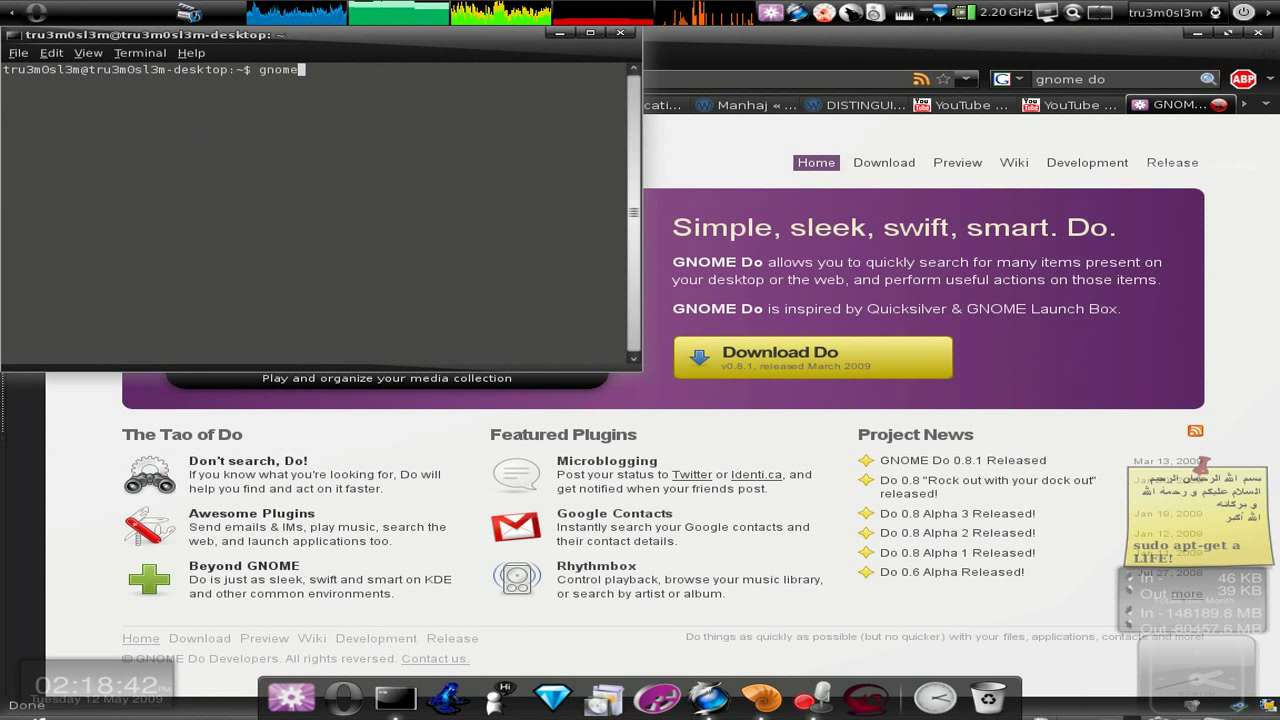
{"action": "type", "text": "-do"}
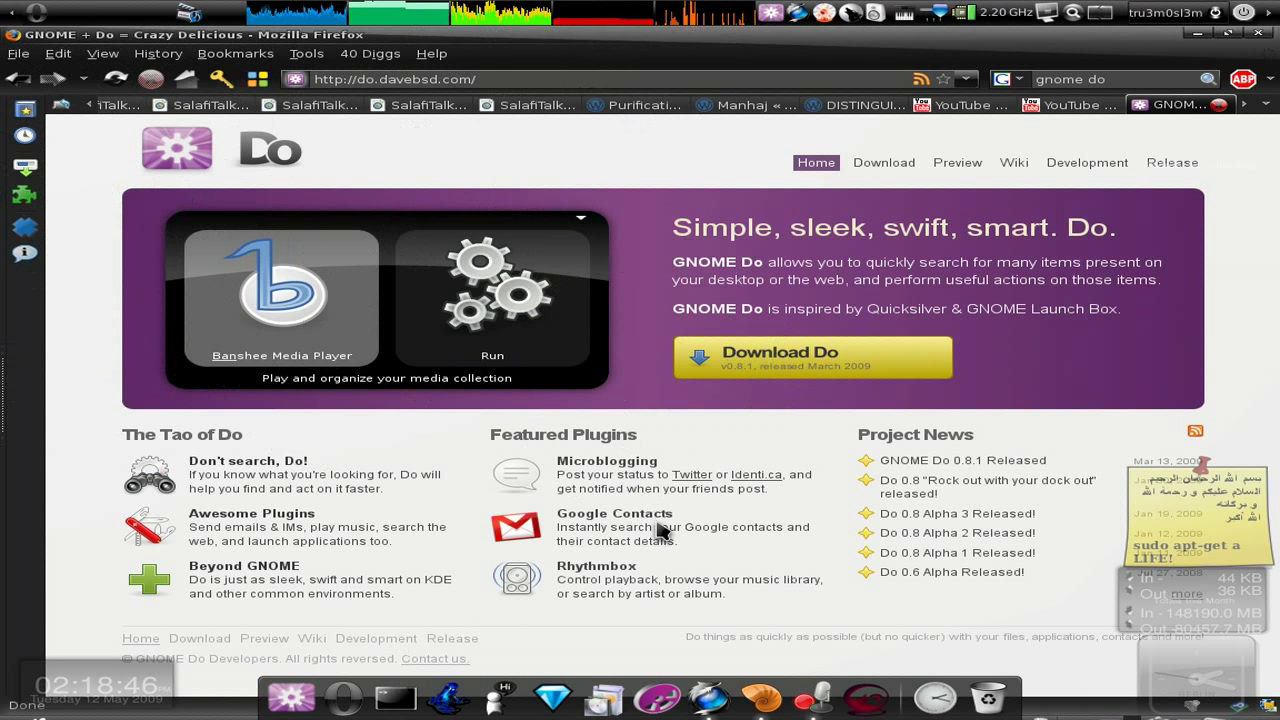
{"action": "mouse_move", "coordinate": [734, 607]}
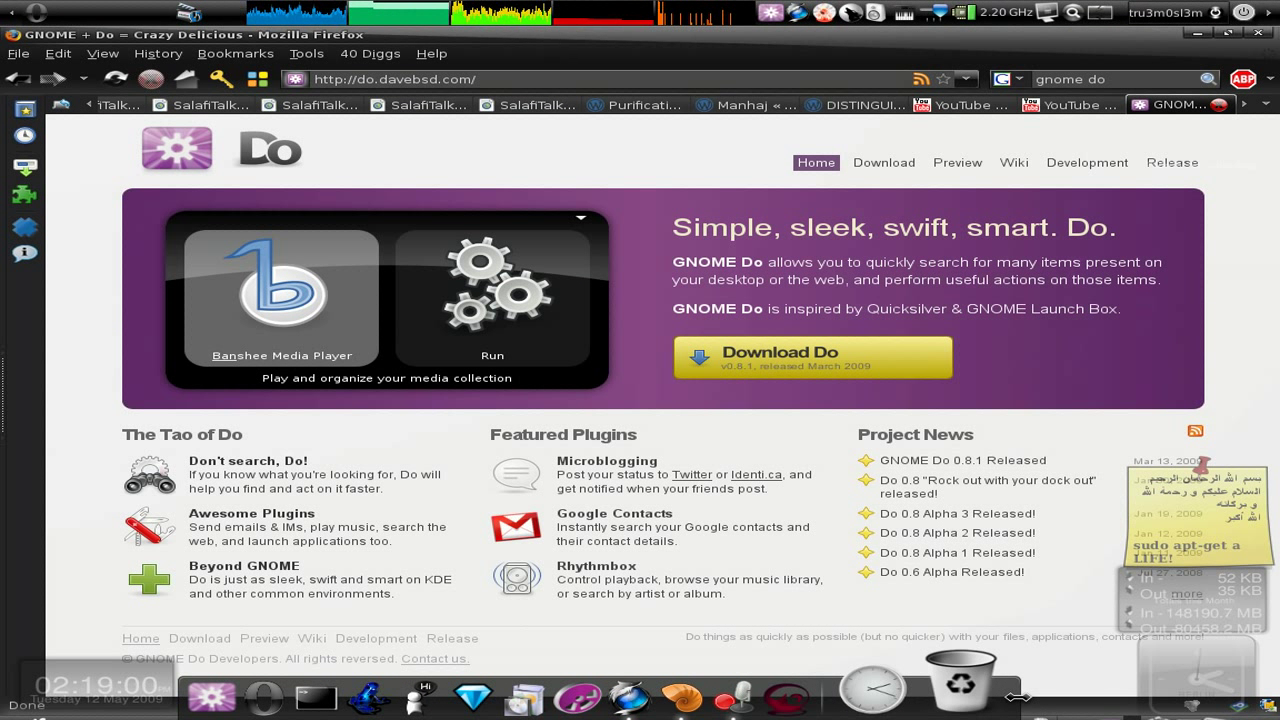
{"action": "mouse_move", "coordinate": [980, 700]}
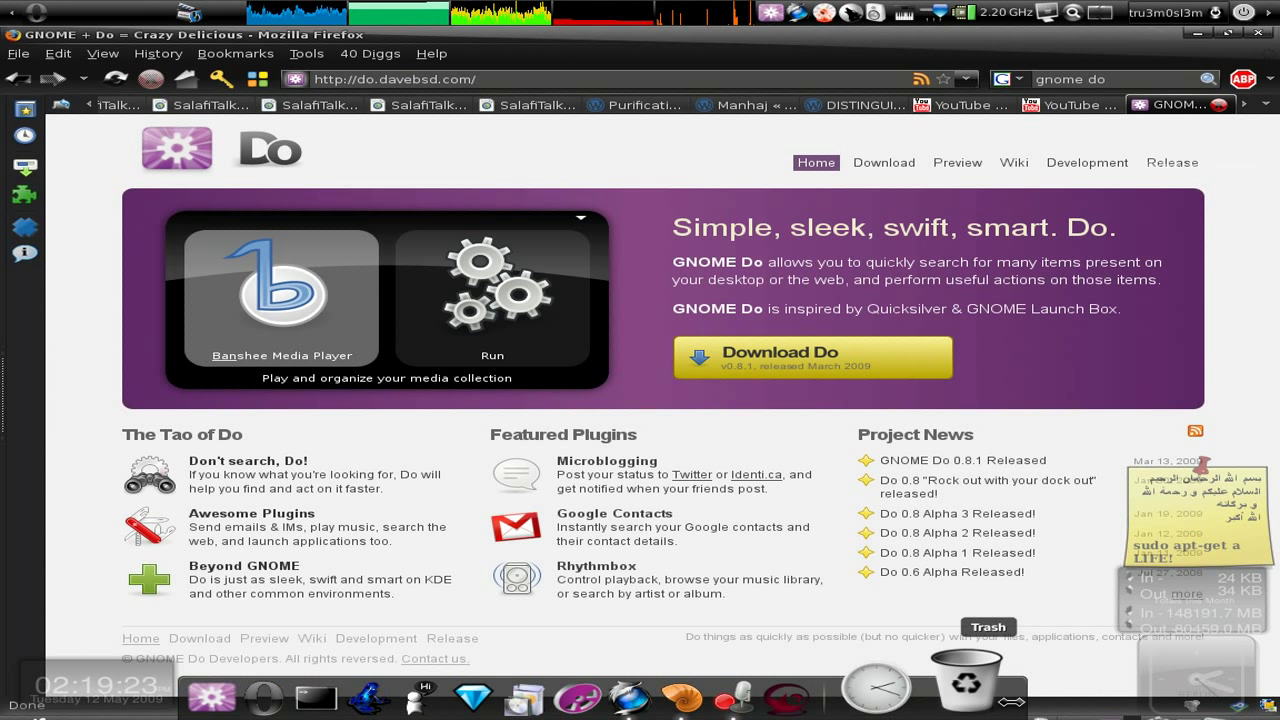
{"action": "mouse_move", "coordinate": [820, 688]}
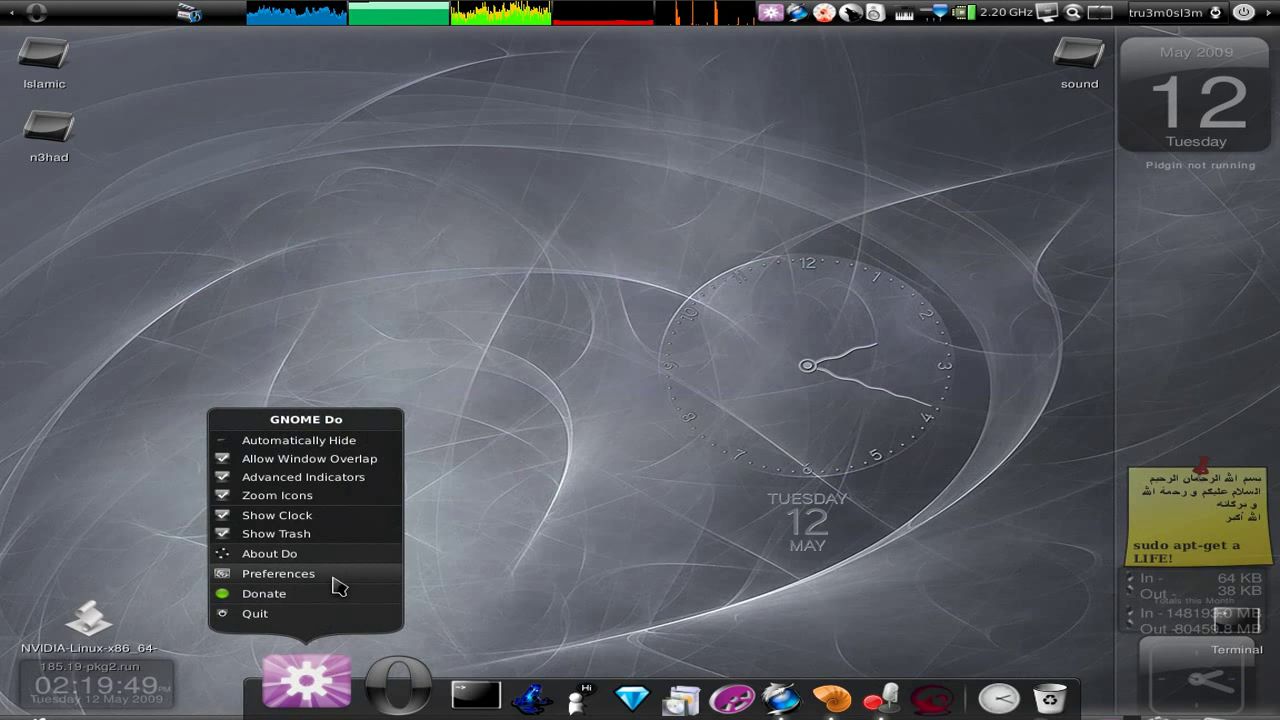
Step: Switch the GNOME Do theme to Mini Interface and close preferences to preview it
{"action": "left_click", "coordinate": [278, 573]}
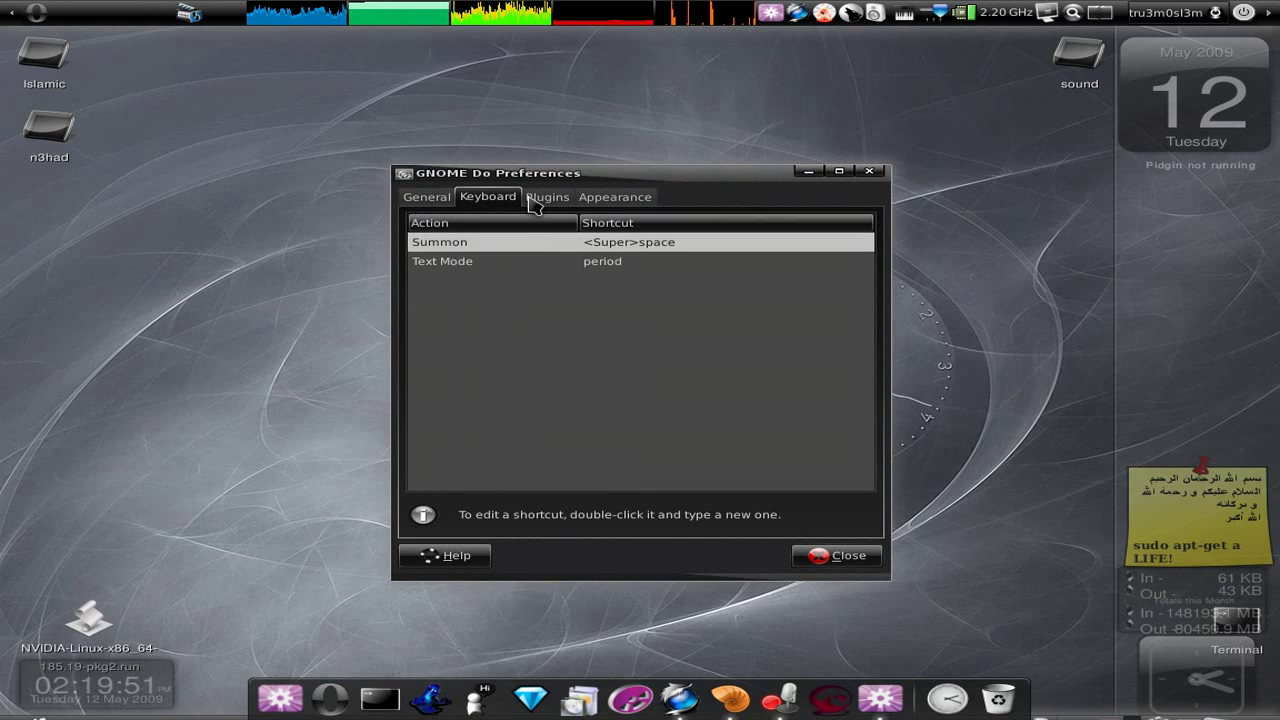
{"action": "left_click", "coordinate": [429, 196]}
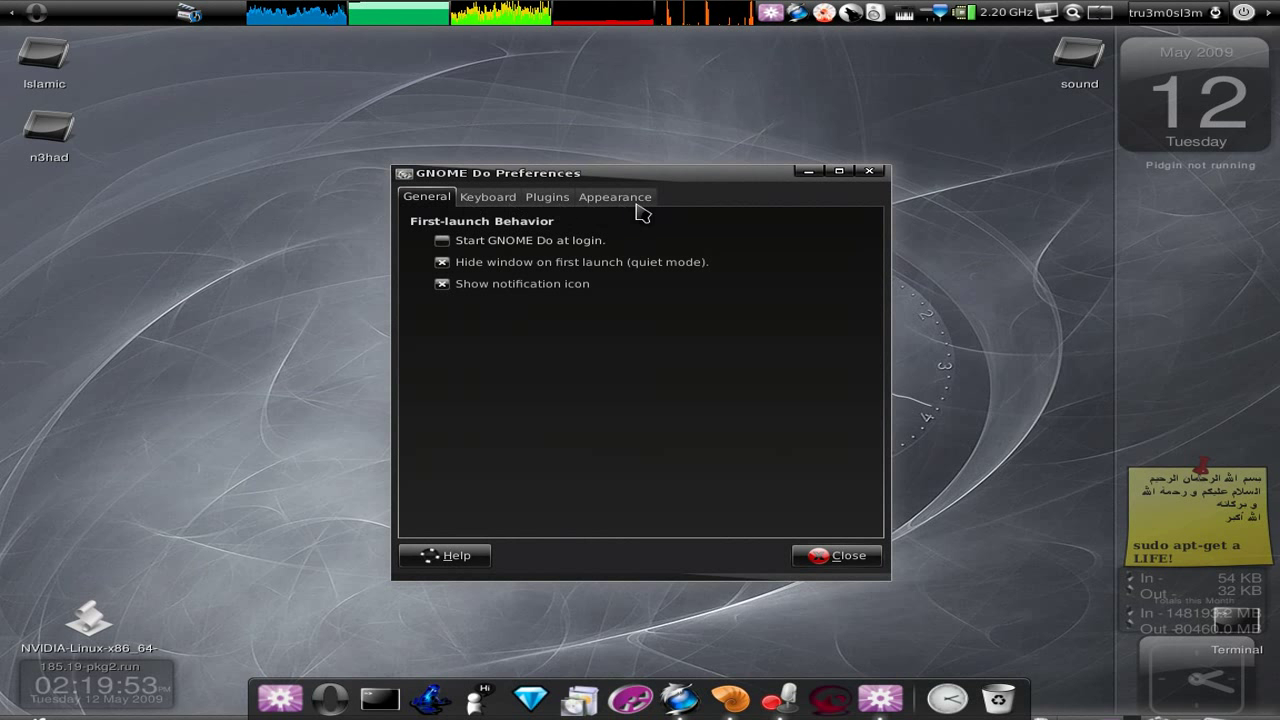
{"action": "left_click", "coordinate": [615, 196]}
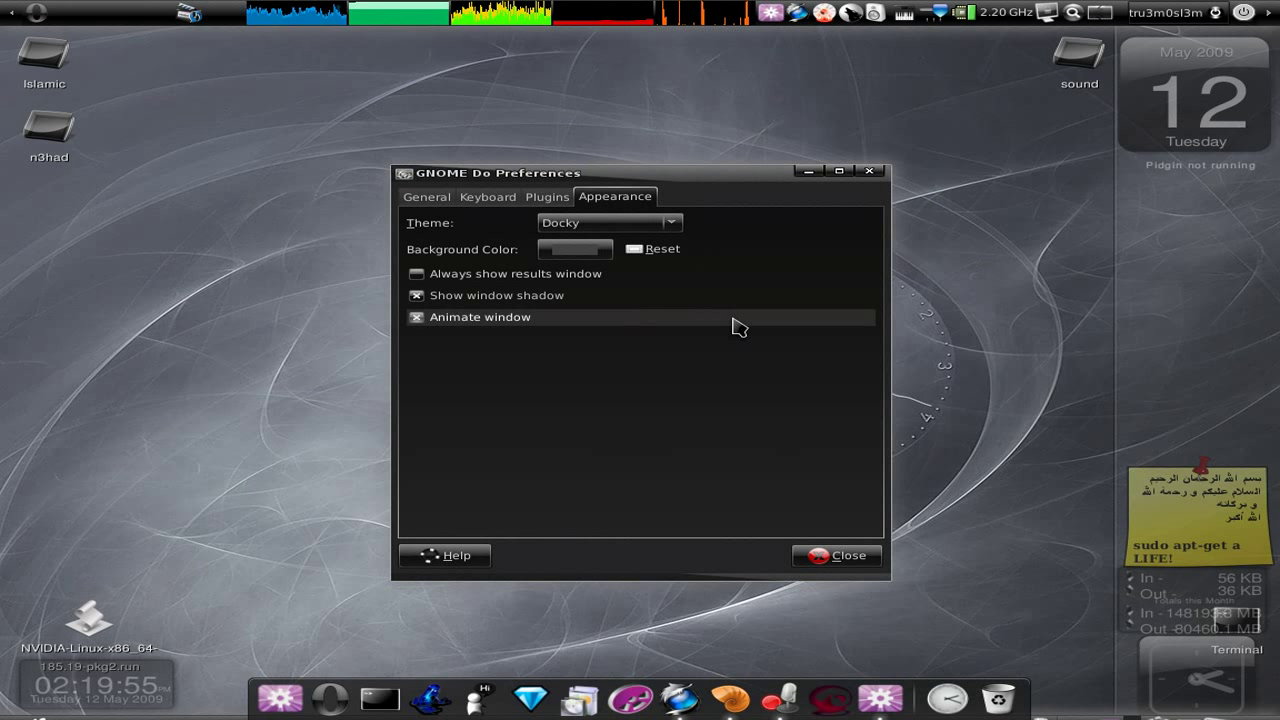
{"action": "left_click_drag", "start_coordinate": [640, 172], "coordinate": [676, 173]}
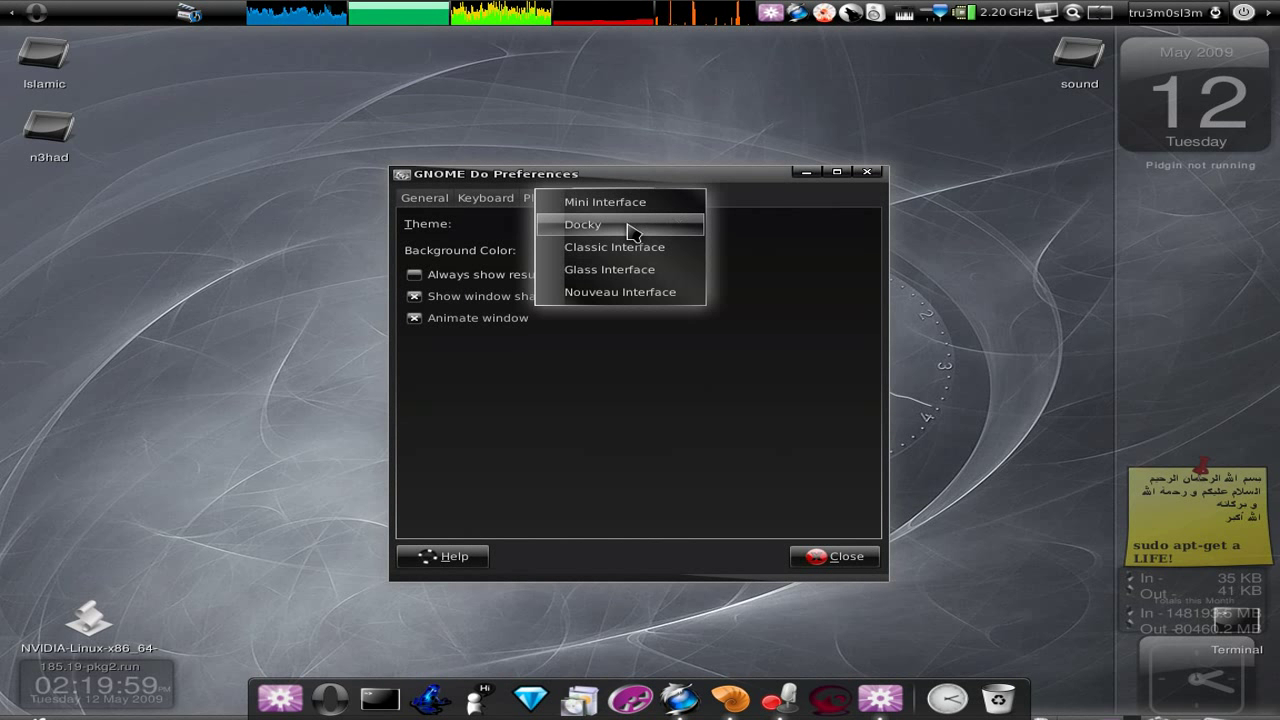
{"action": "left_click", "coordinate": [607, 201]}
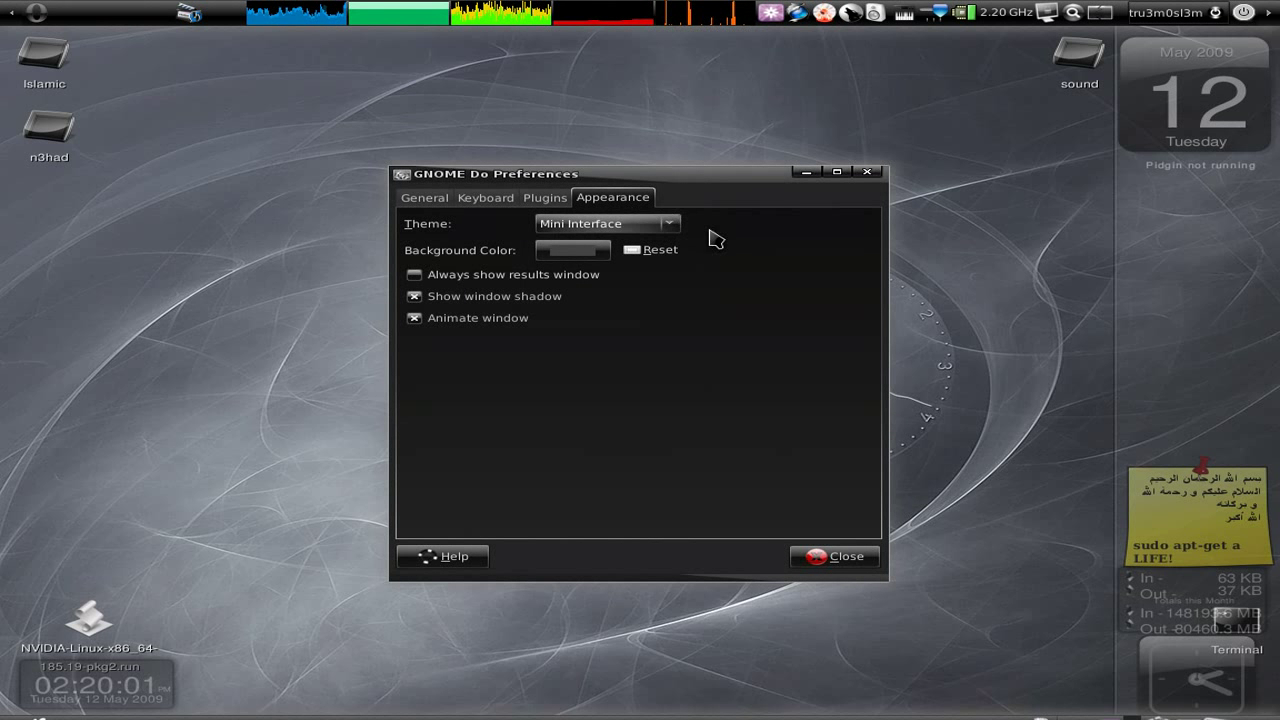
{"action": "left_click", "coordinate": [846, 556]}
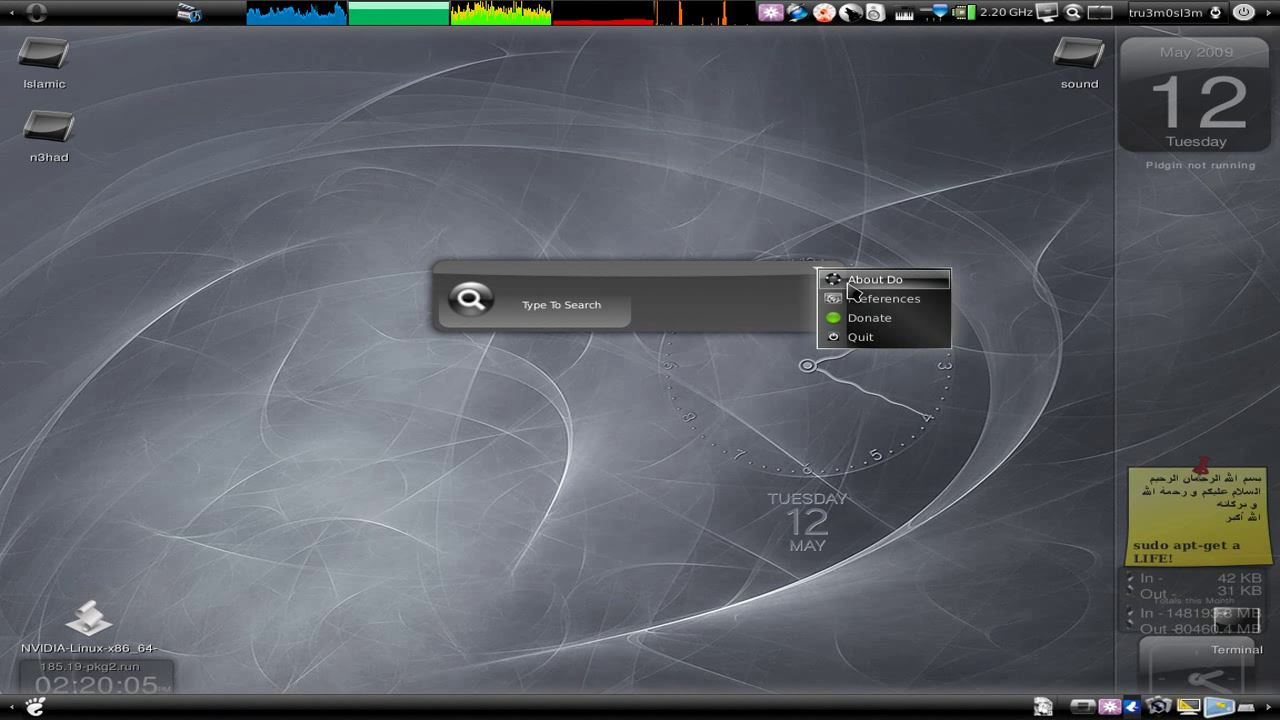
{"action": "mouse_move", "coordinate": [846, 298]}
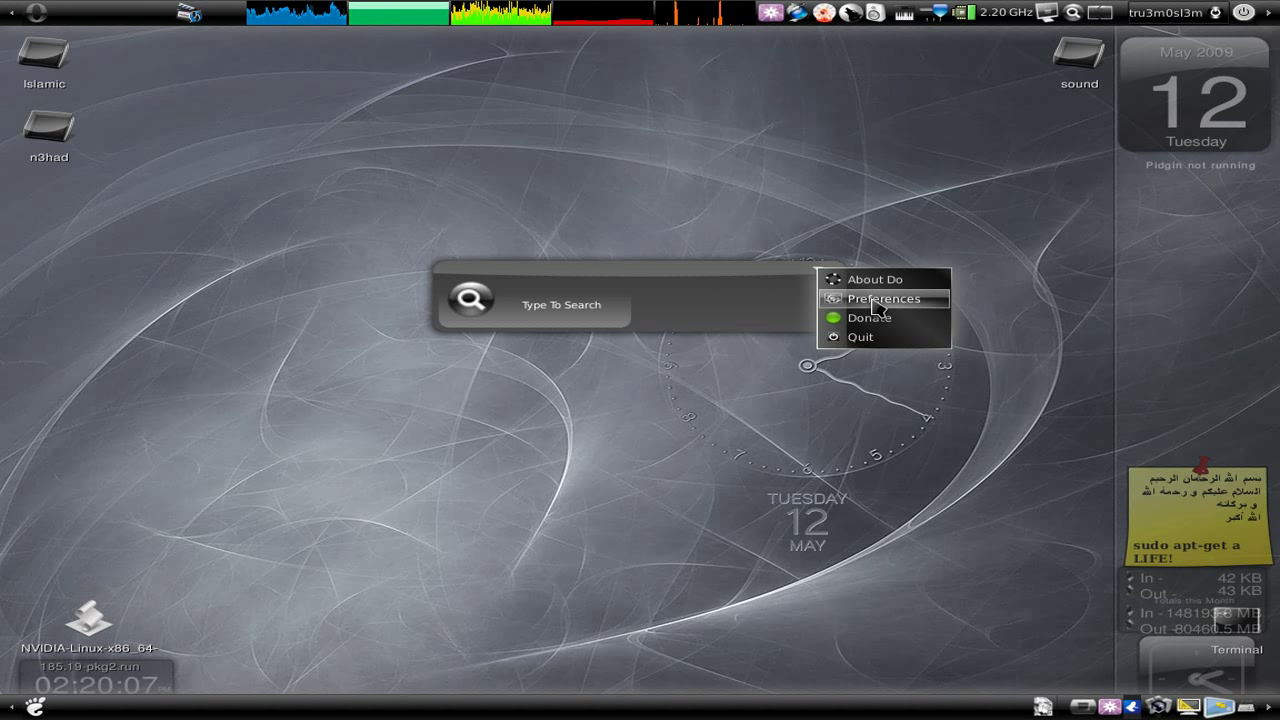
Step: Switch the GNOME Do theme back to Docky and close preferences
{"action": "left_click", "coordinate": [883, 298]}
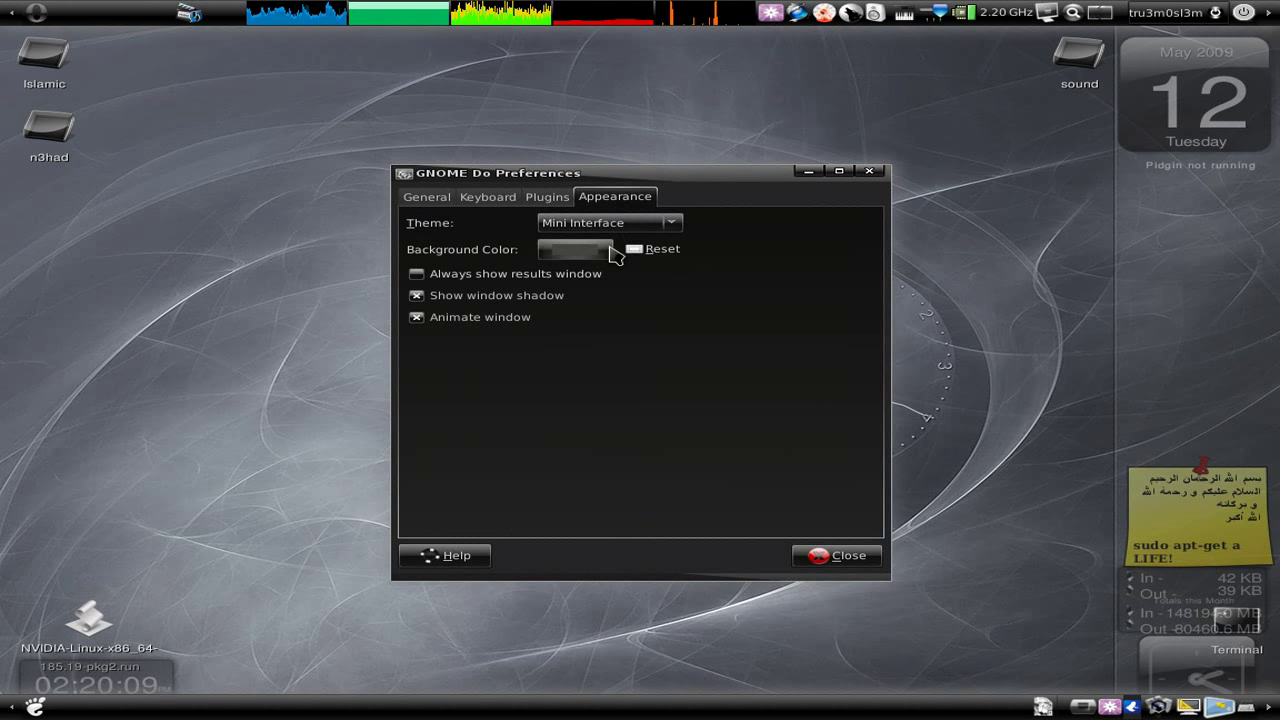
{"action": "left_click", "coordinate": [609, 222]}
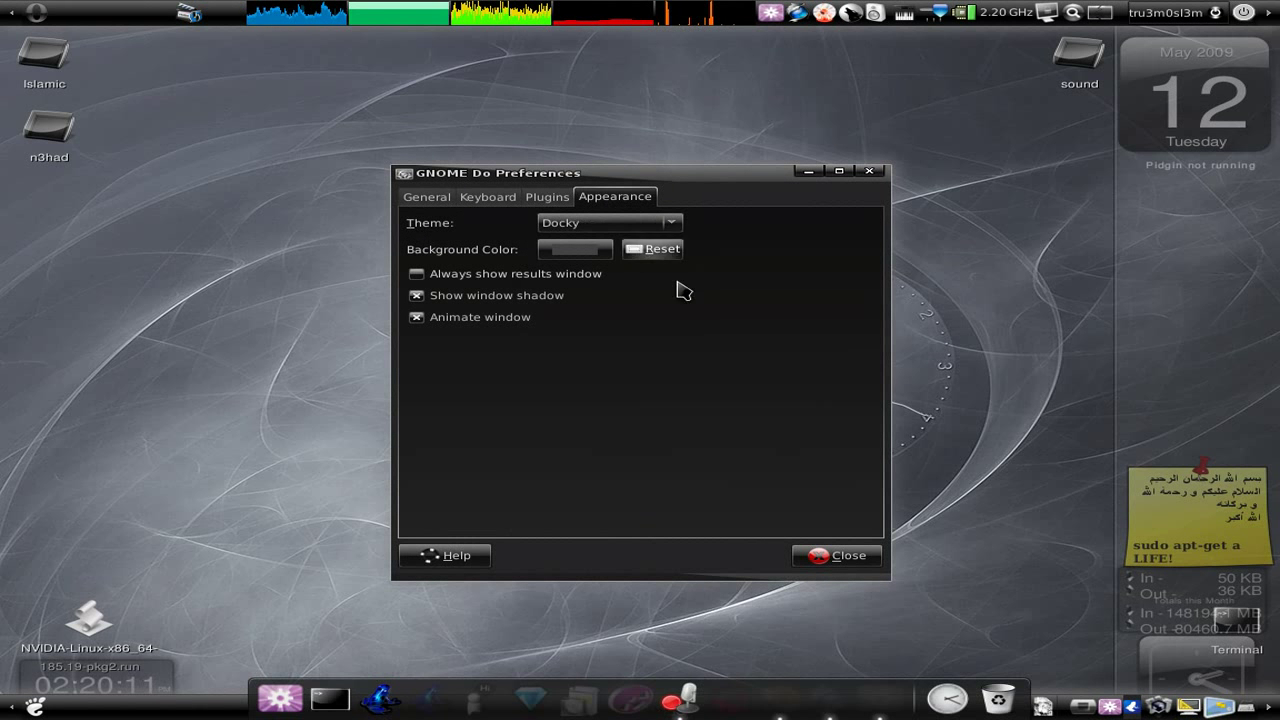
{"action": "left_click", "coordinate": [846, 555]}
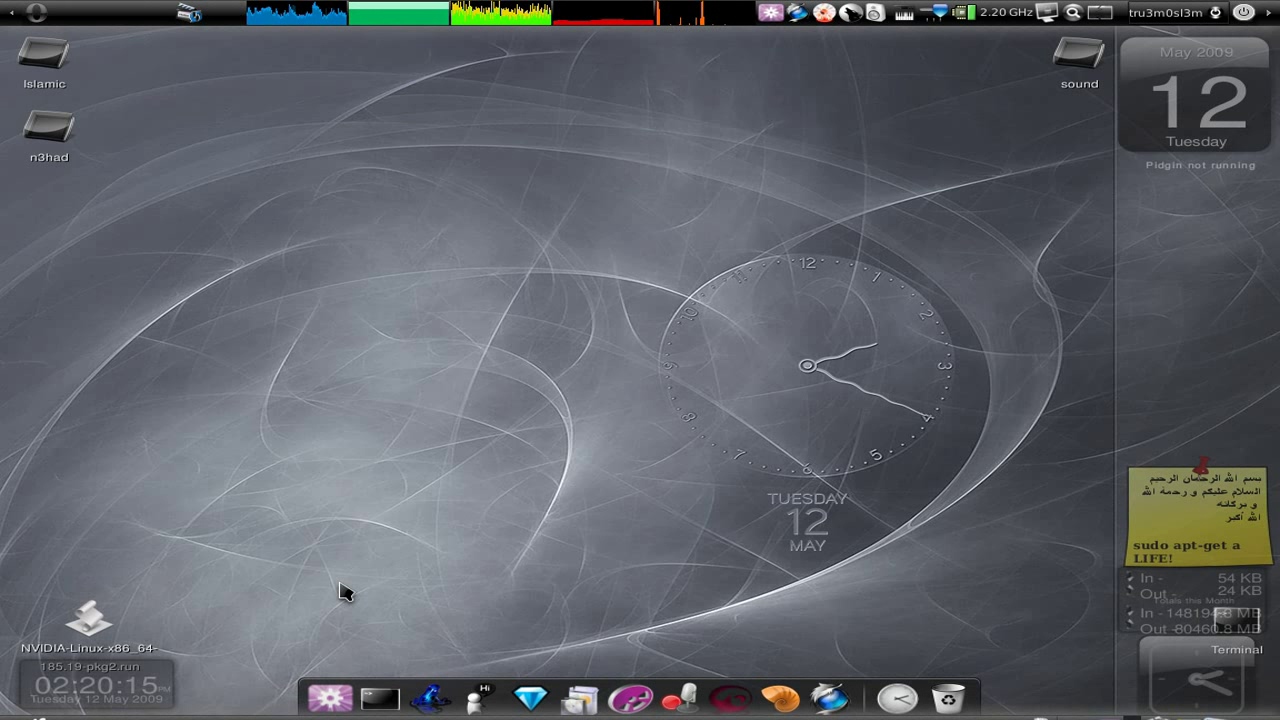
{"action": "mouse_move", "coordinate": [413, 590]}
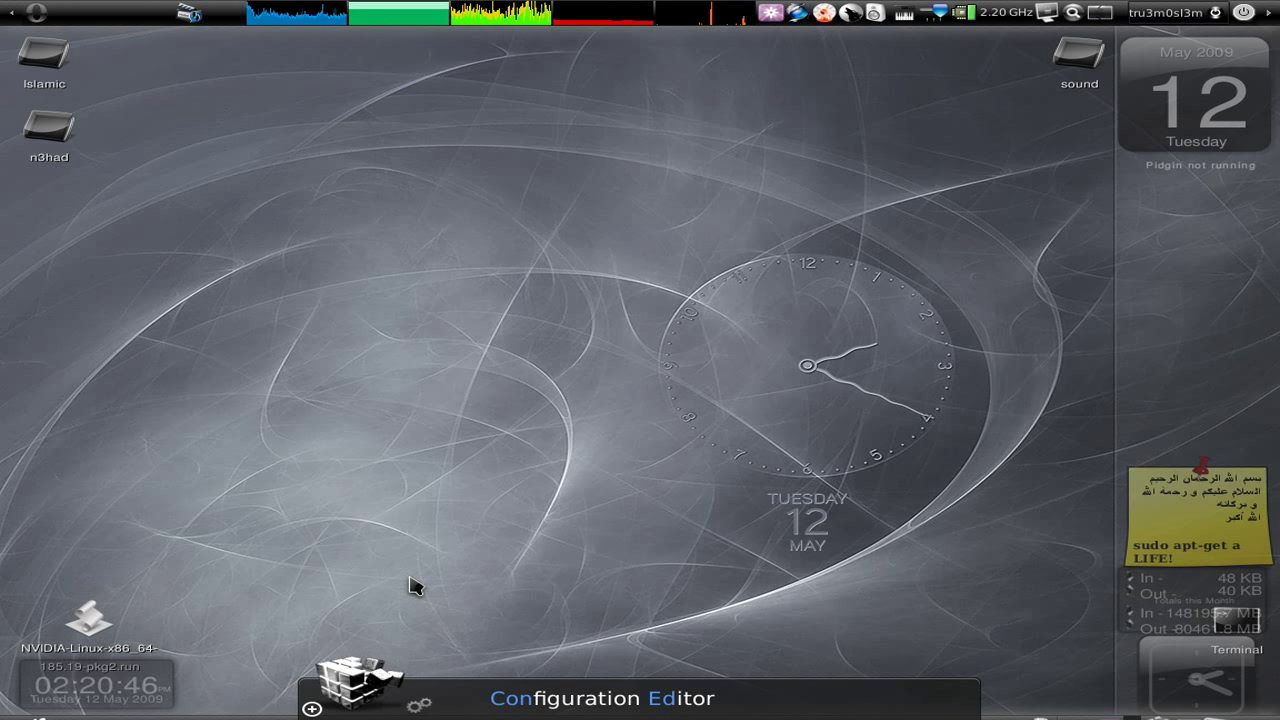
Step: Launch the Configuration Editor from the GNOME Do dock
{"action": "left_click", "coordinate": [350, 703]}
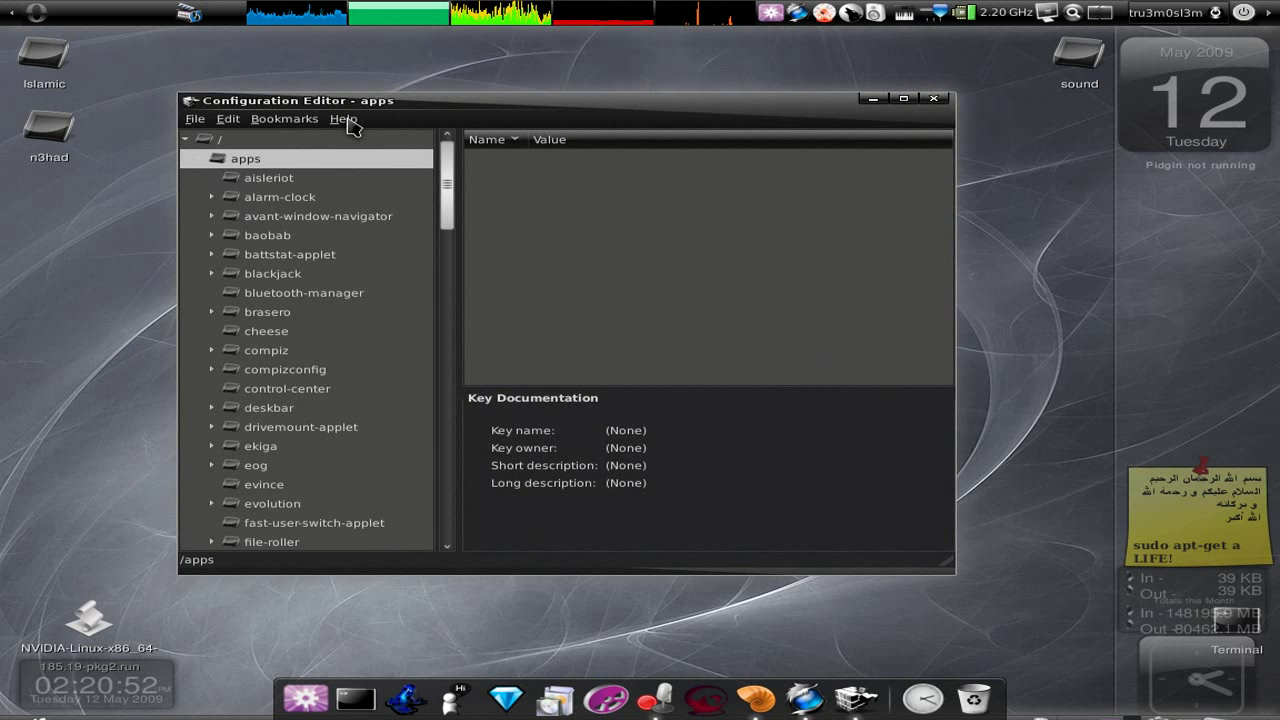
{"action": "mouse_move", "coordinate": [416, 130]}
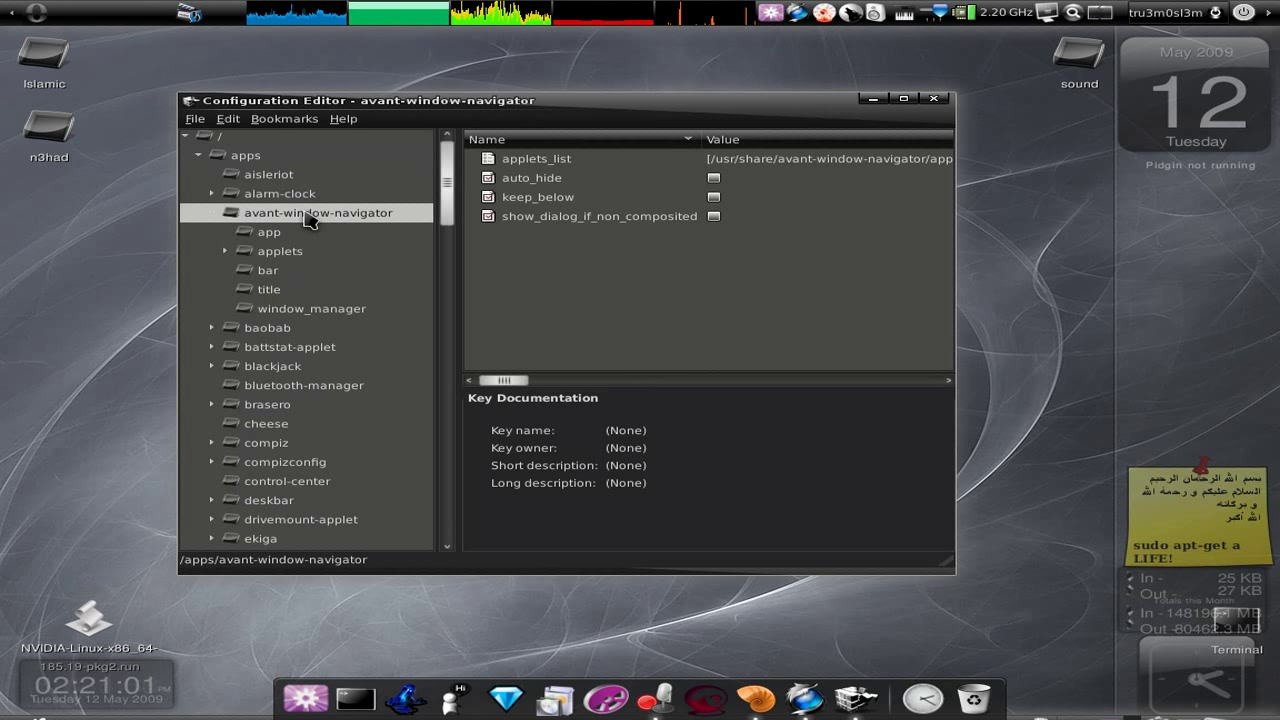
Step: Expand the gnome-do Docky DockPreferences keys and start editing Orientation, currently Bottom
{"action": "scroll", "scroll_direction": "down", "scroll_amount": 3}
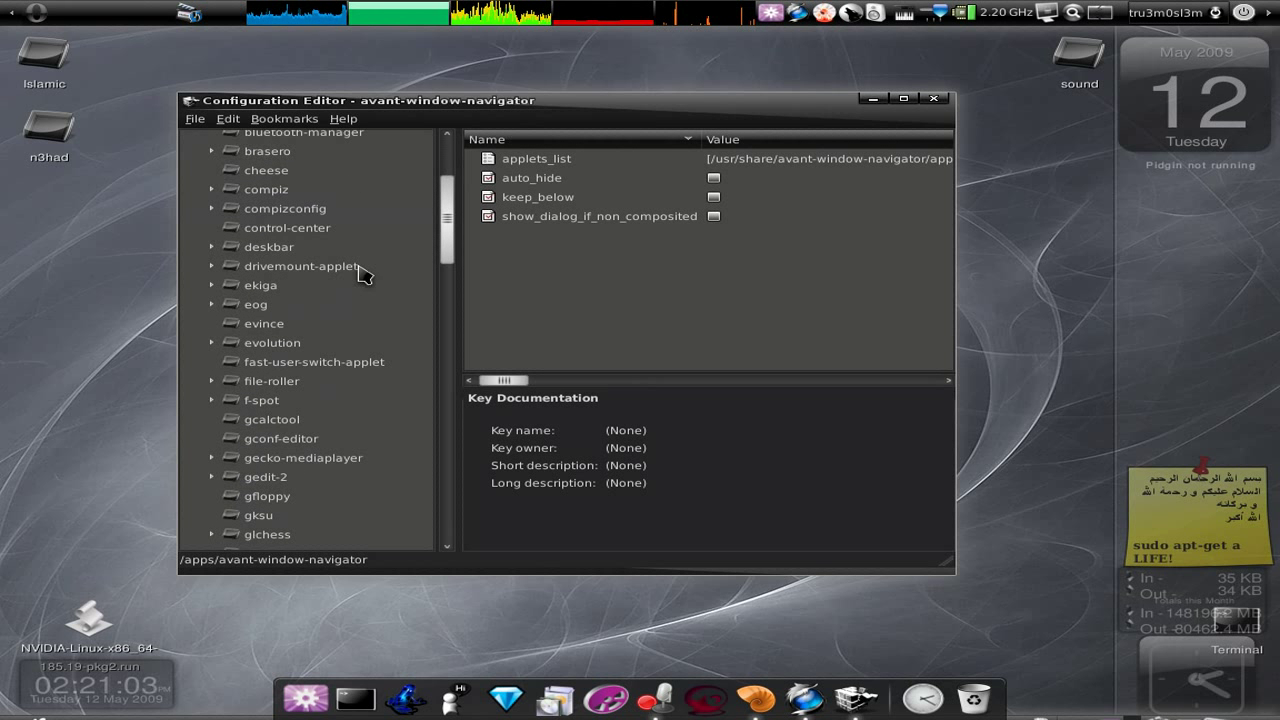
{"action": "left_click", "coordinate": [280, 261]}
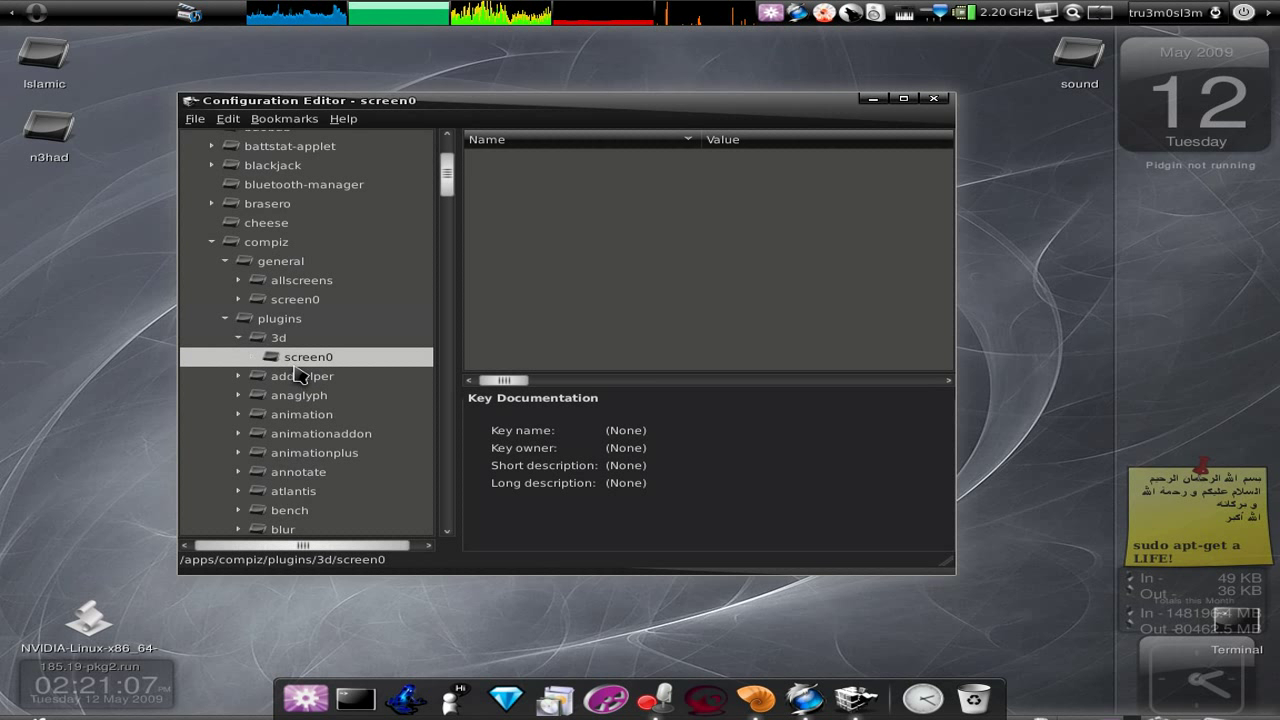
{"action": "left_click", "coordinate": [255, 357]}
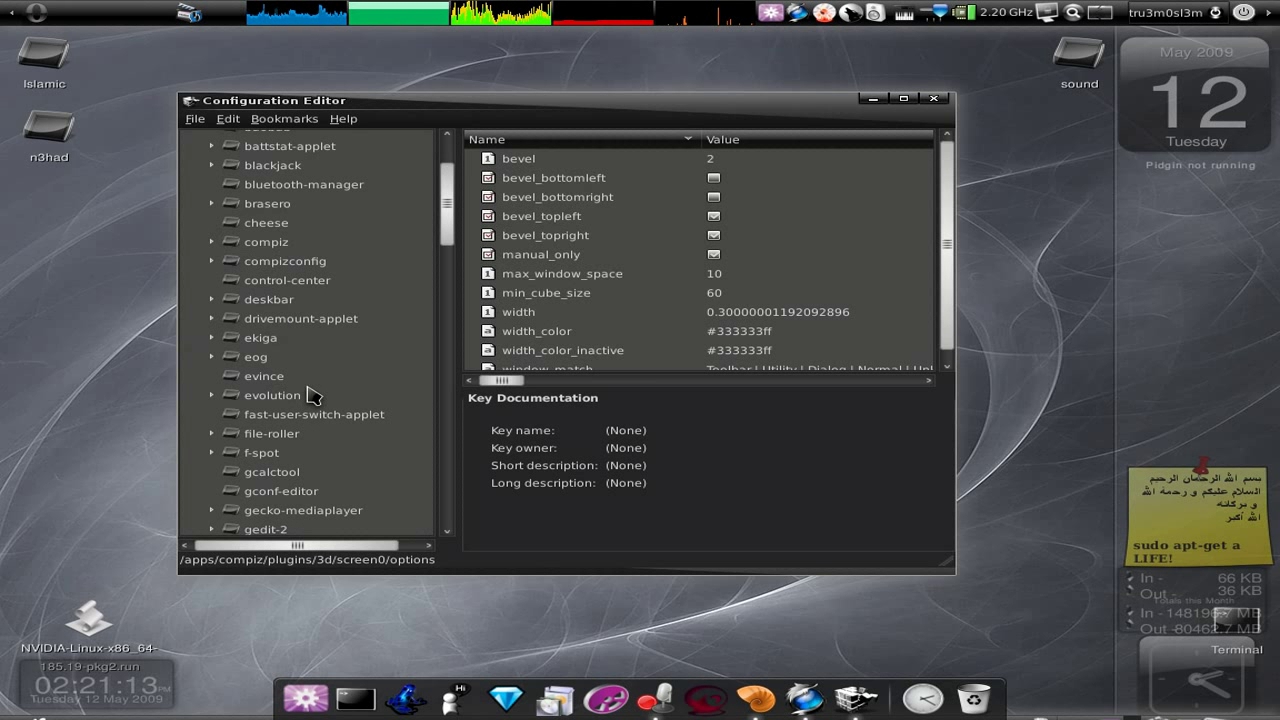
{"action": "scroll", "scroll_direction": "down", "scroll_amount": 3}
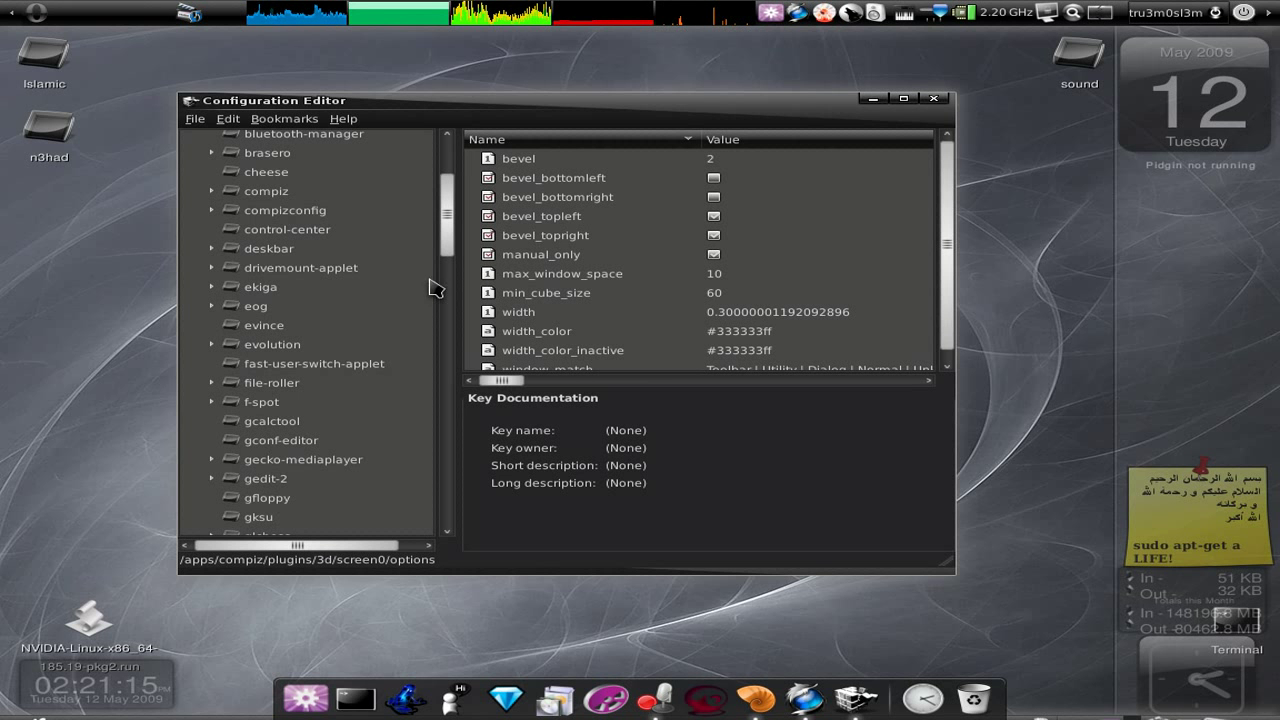
{"action": "scroll", "scroll_direction": "down", "scroll_amount": 3}
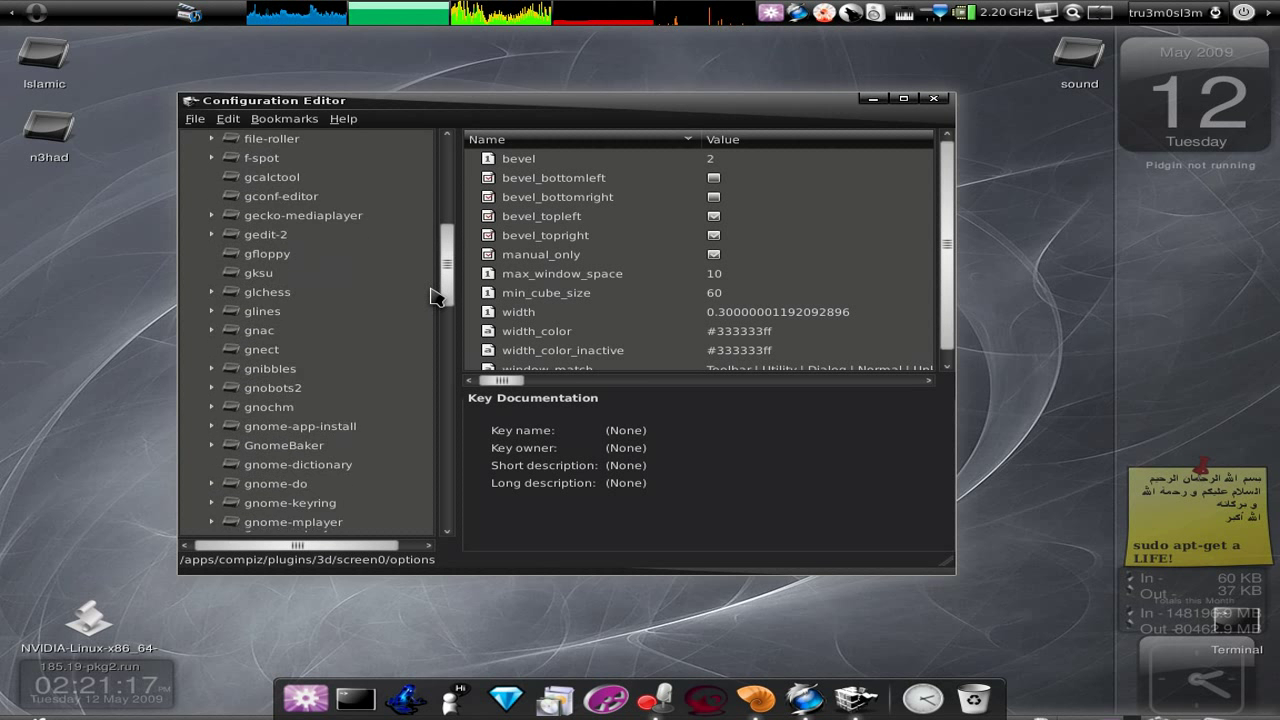
{"action": "scroll", "scroll_direction": "down", "scroll_amount": 3}
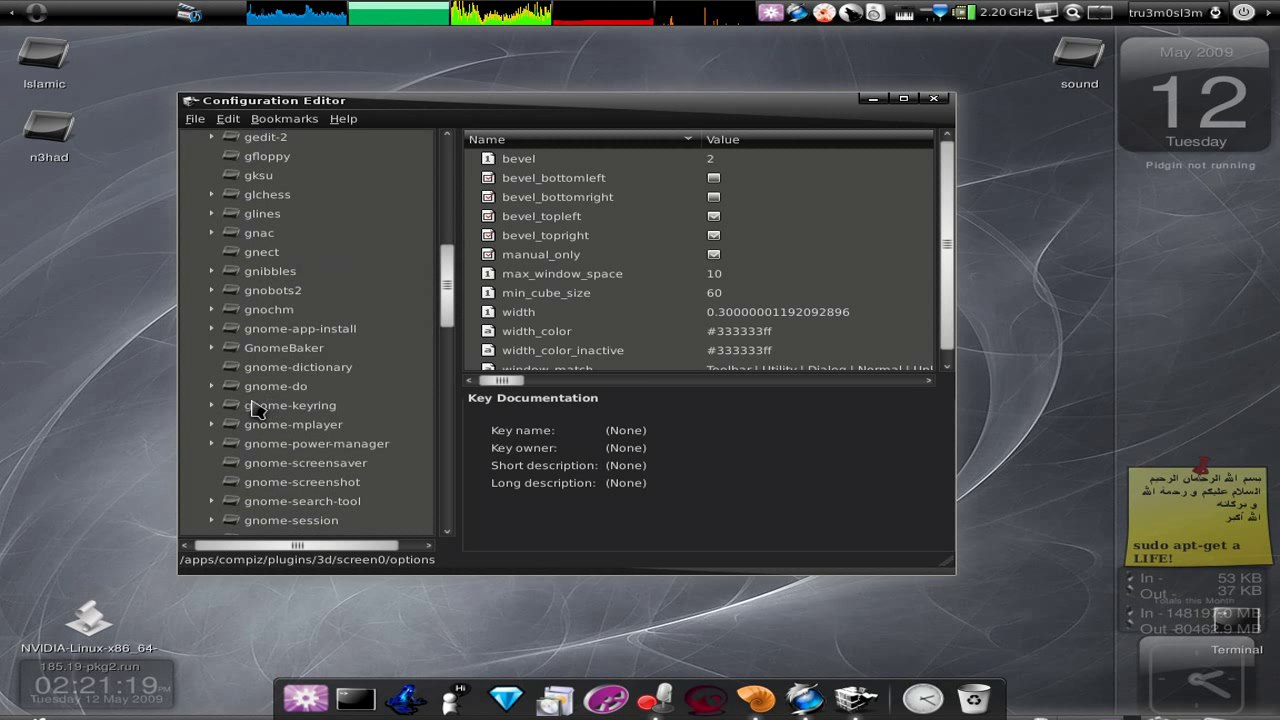
{"action": "left_click", "coordinate": [275, 386]}
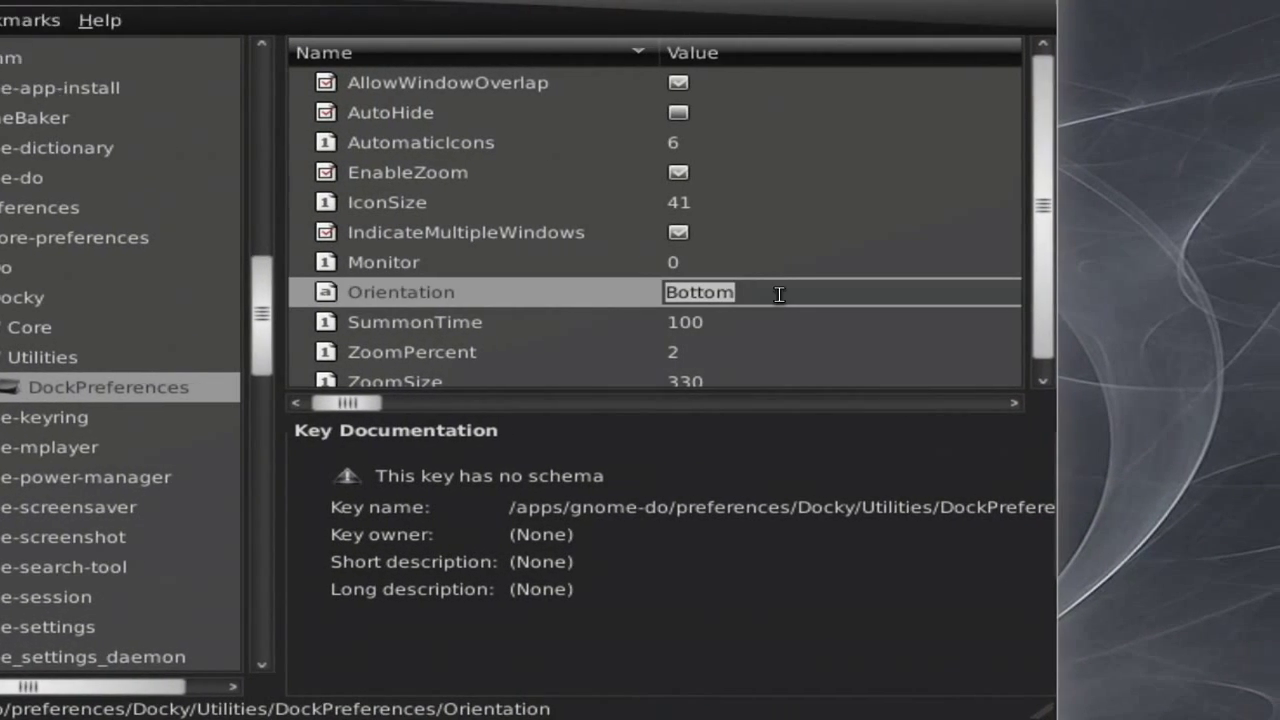
{"action": "double_click", "coordinate": [699, 292]}
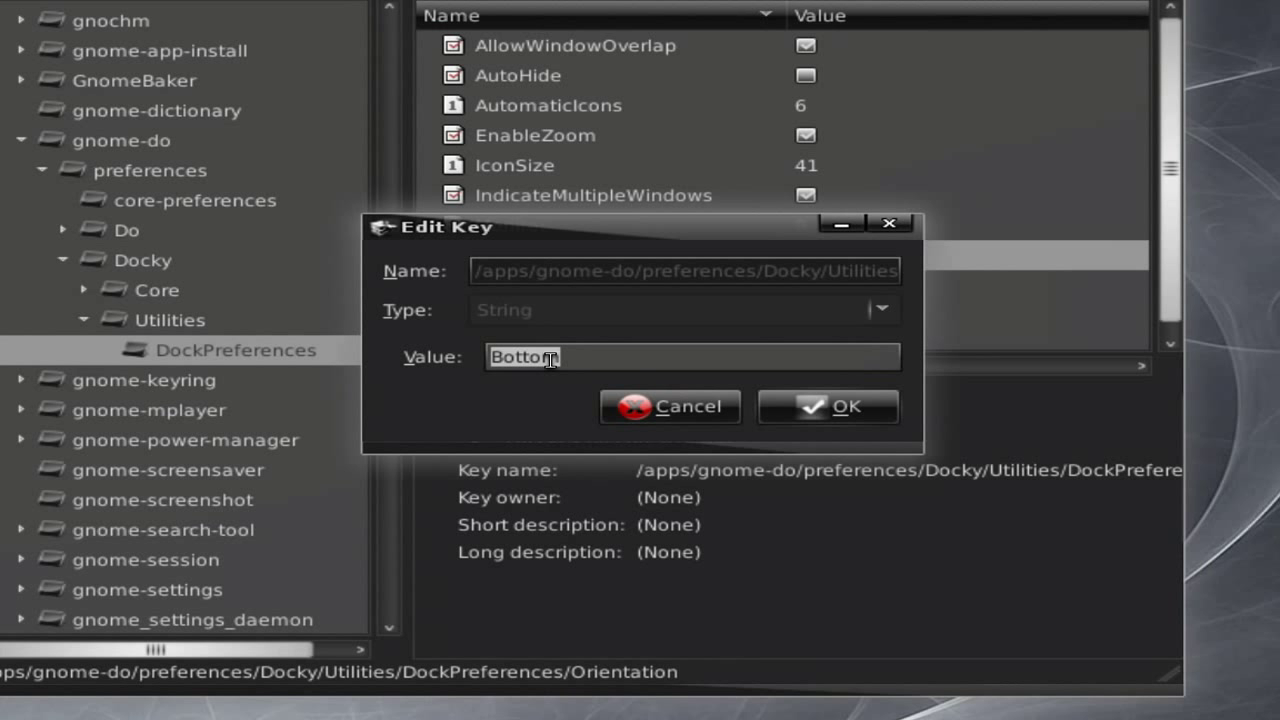
Step: Change the Docky Orientation value to 'Top', confirm, and close the Configuration Editor
{"action": "type", "text": "T"}
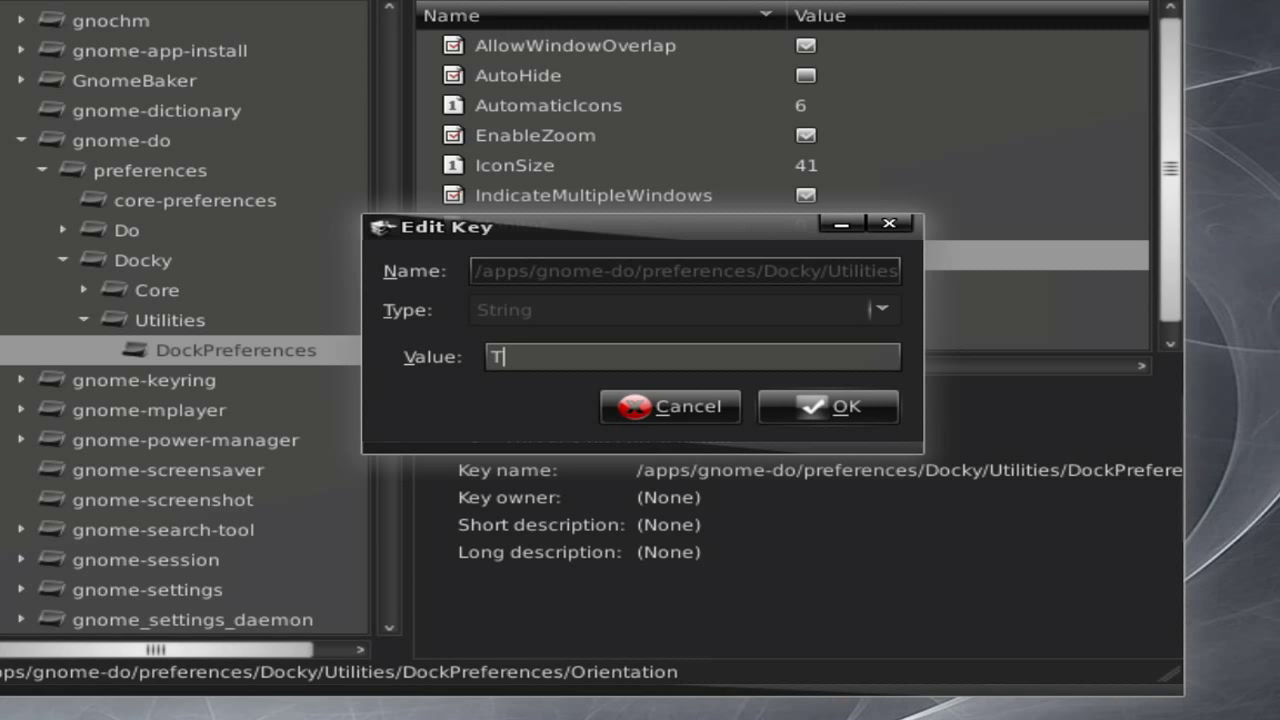
{"action": "type", "text": "op"}
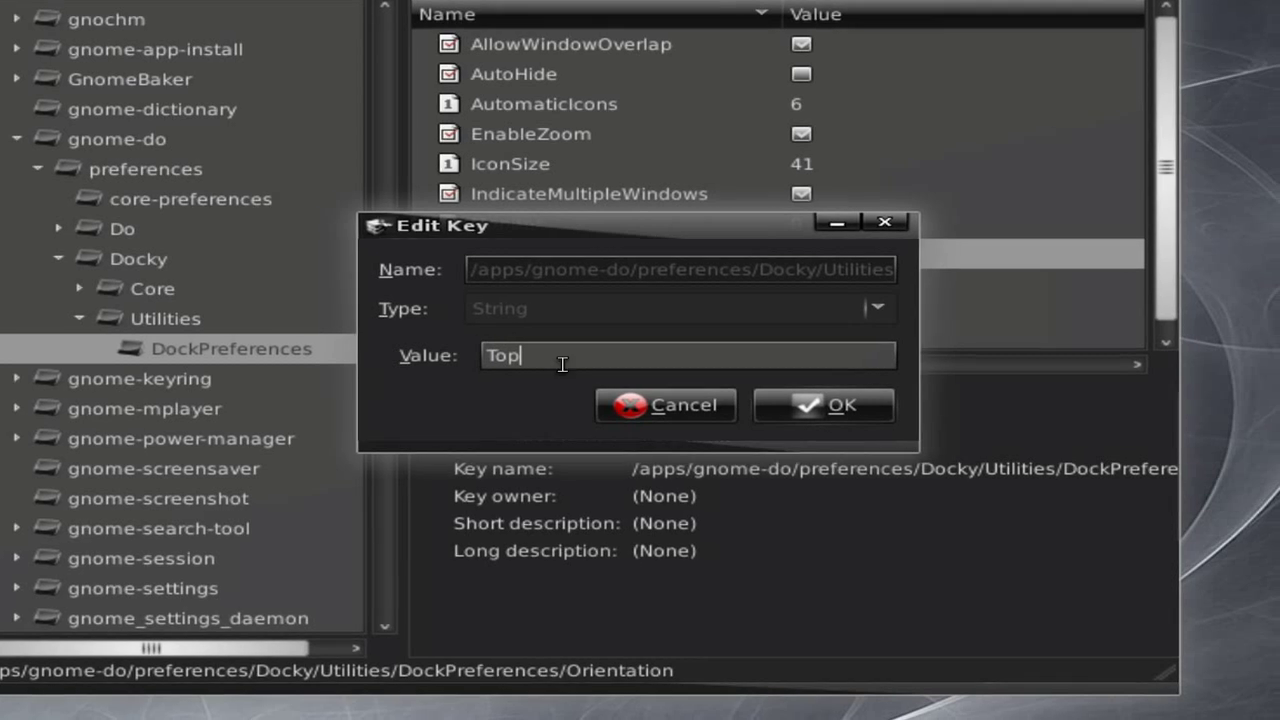
{"action": "left_click", "coordinate": [836, 405]}
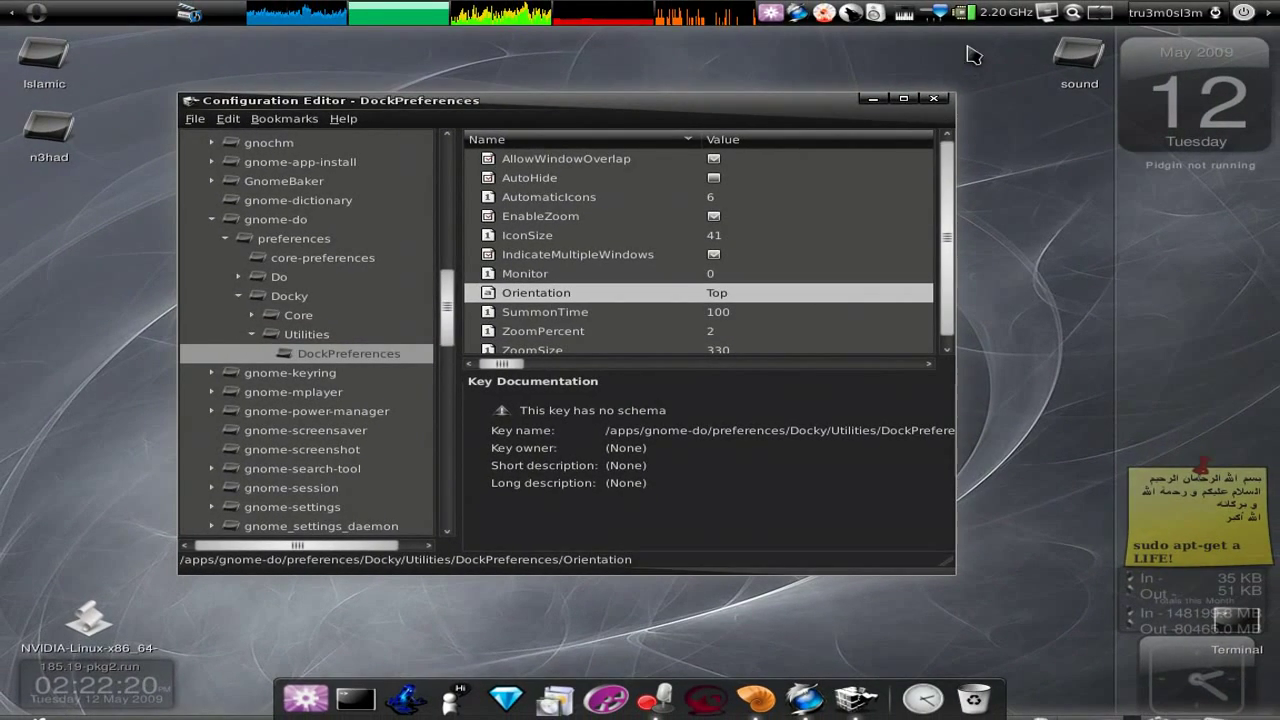
{"action": "left_click", "coordinate": [932, 97]}
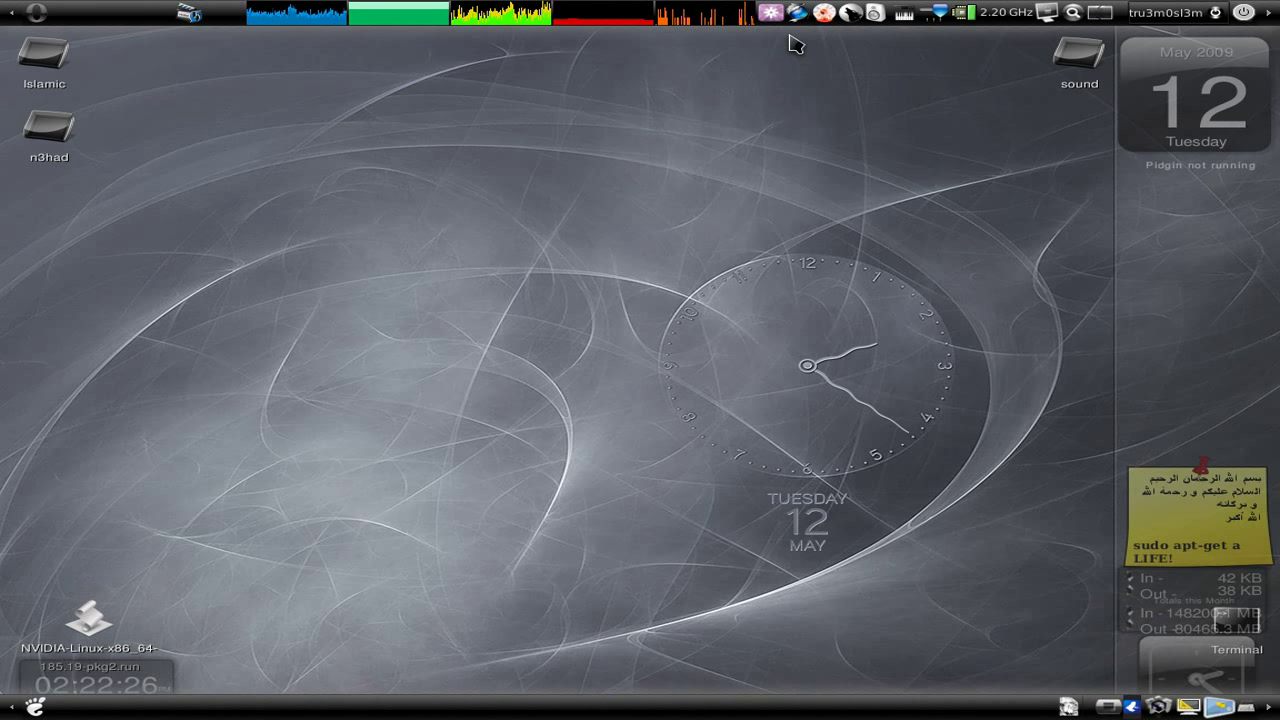
{"action": "mouse_move", "coordinate": [777, 278]}
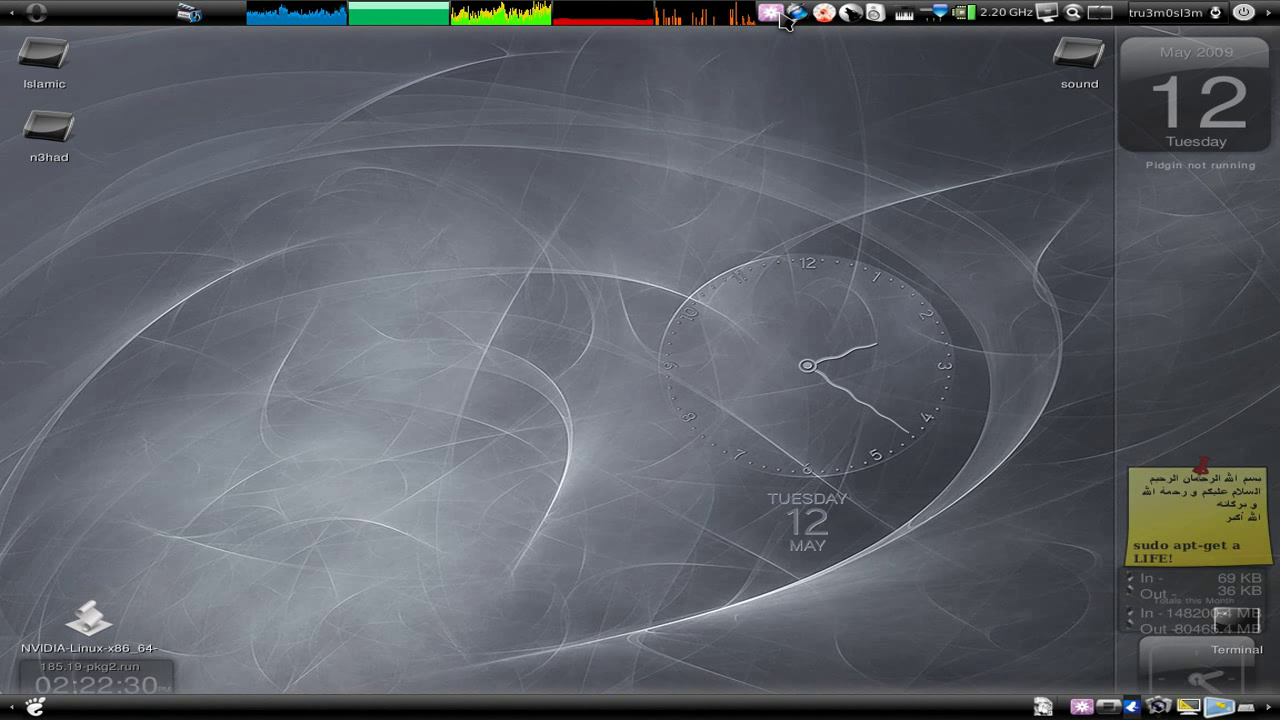
{"action": "mouse_move", "coordinate": [799, 116]}
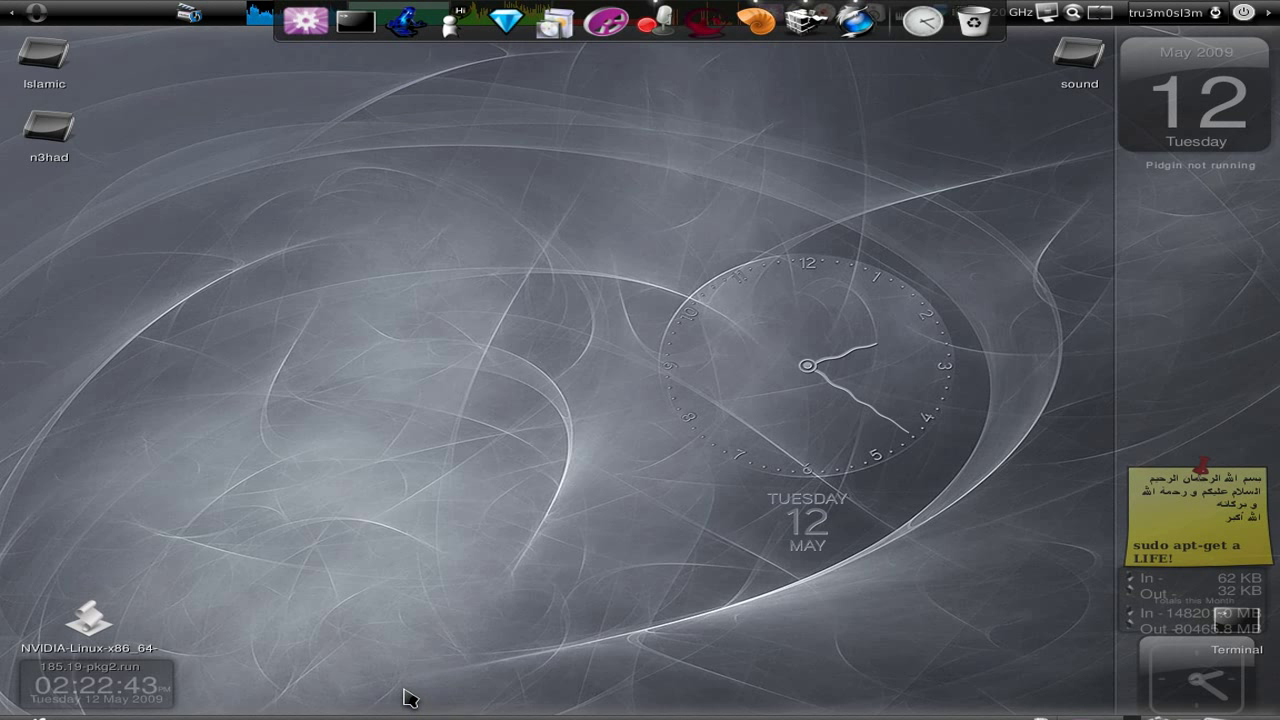
{"action": "mouse_move", "coordinate": [565, 324]}
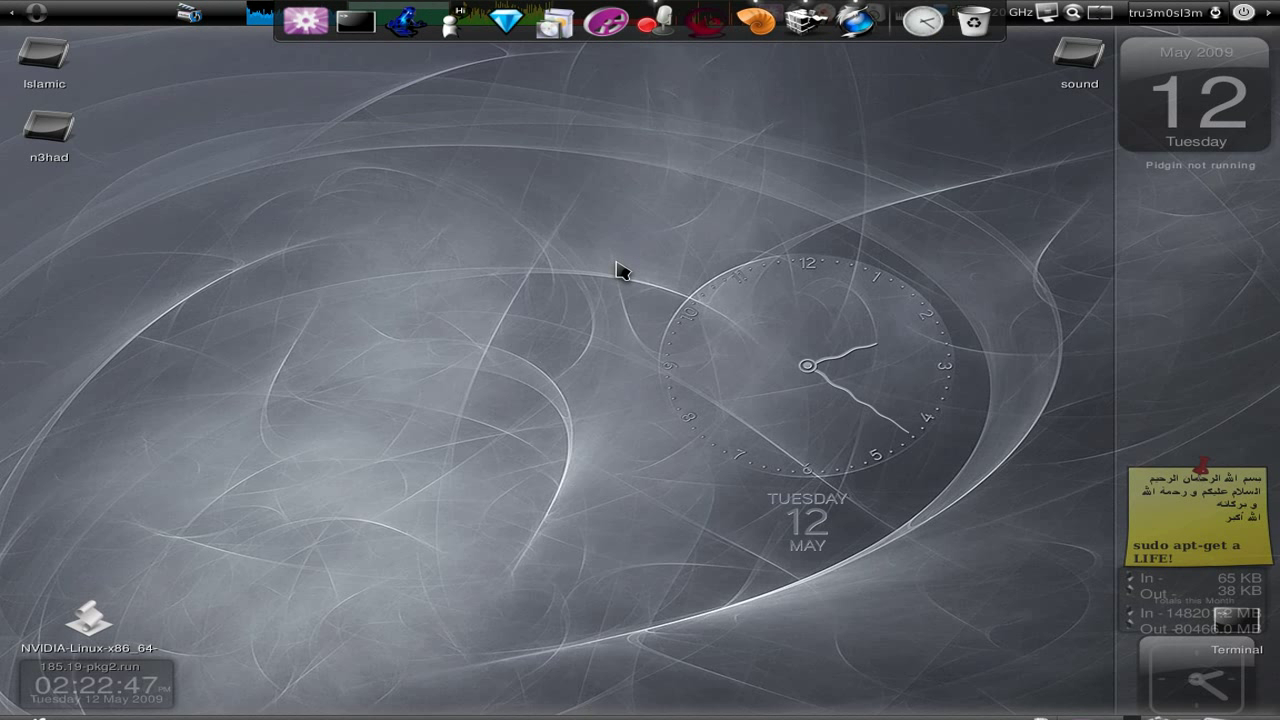
{"action": "mouse_move", "coordinate": [985, 477]}
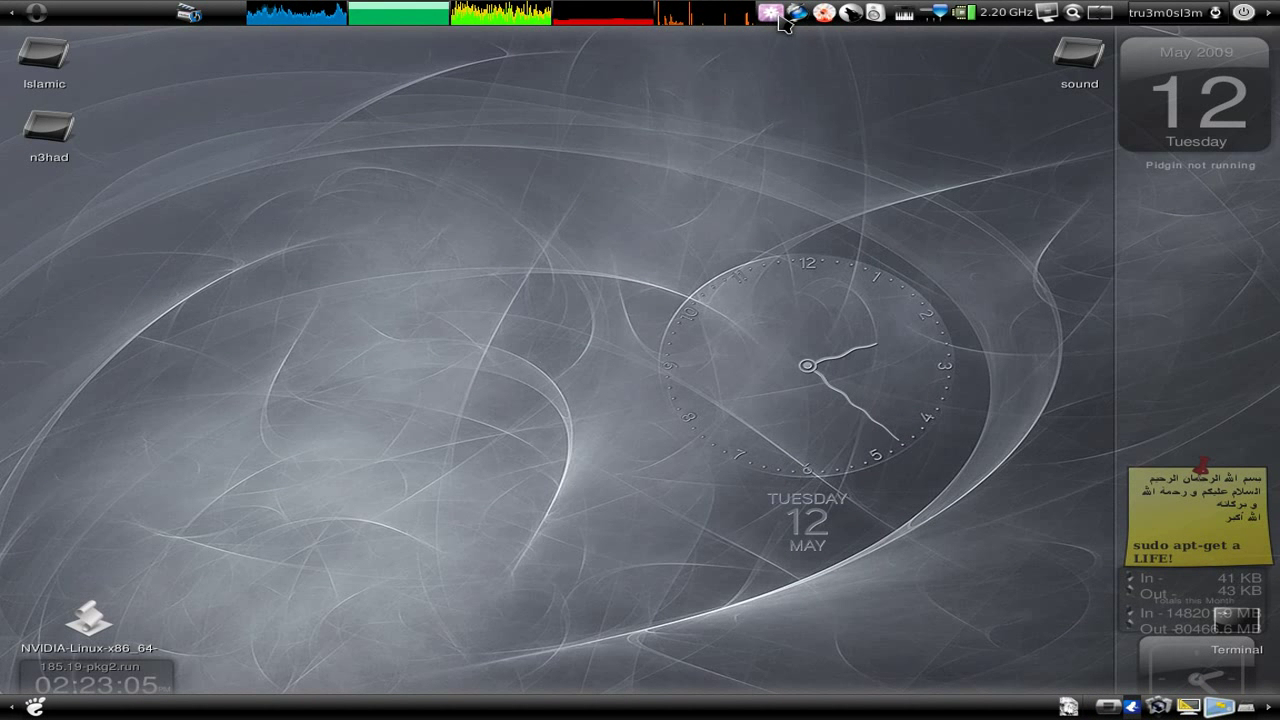
{"action": "mouse_move", "coordinate": [766, 586]}
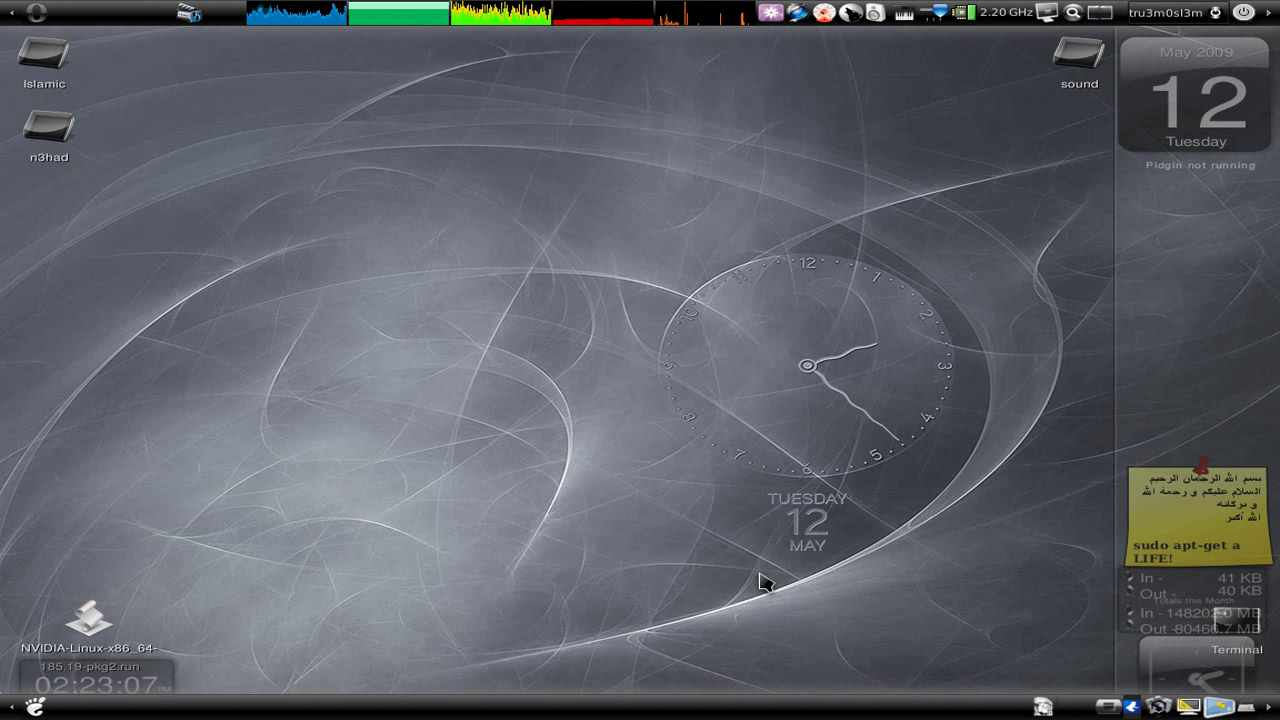